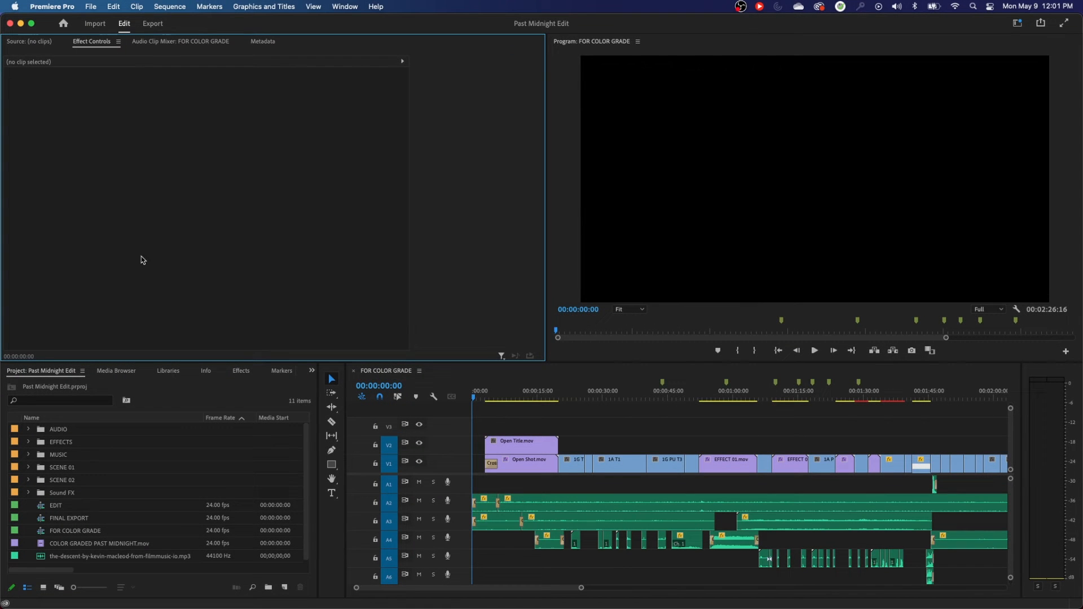
pyautogui.moveTo(186, 134)
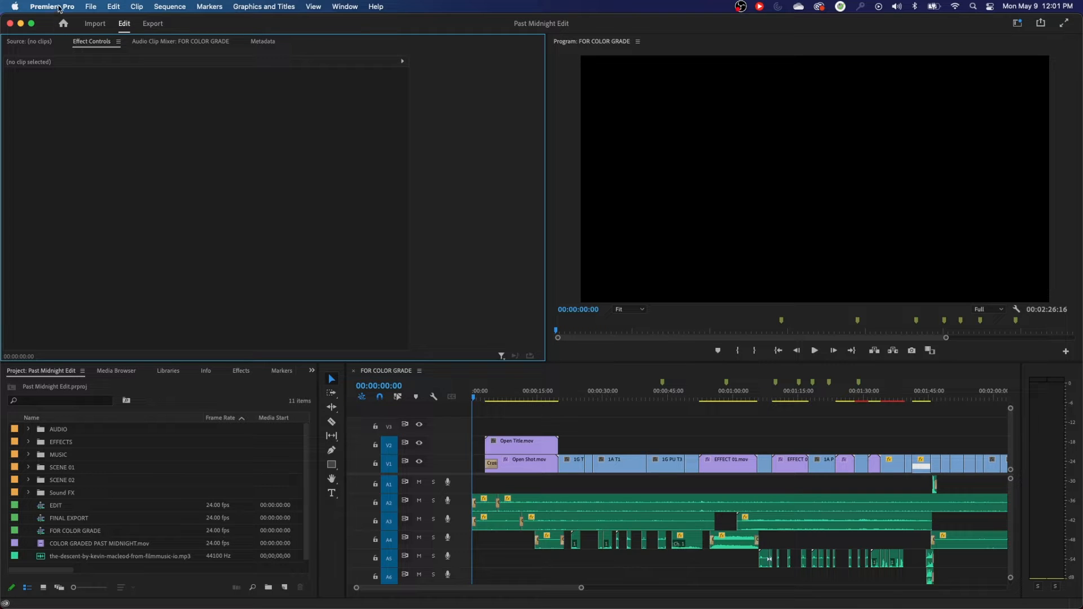
# Reach the Preferences submenu from the Premiere Pro application menu.
pyautogui.click(51, 7)
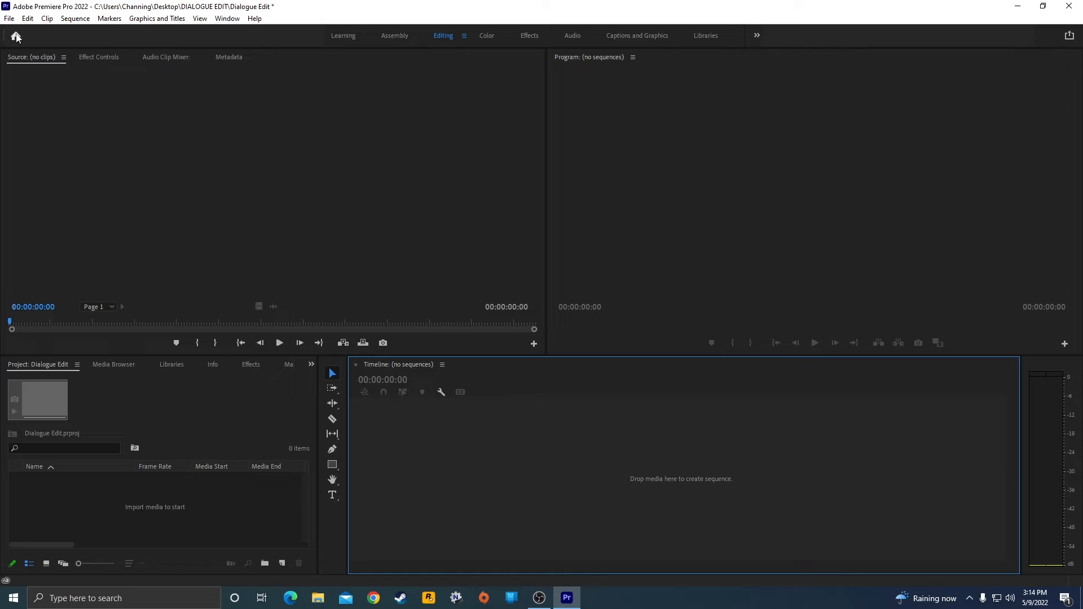
pyautogui.click(27, 18)
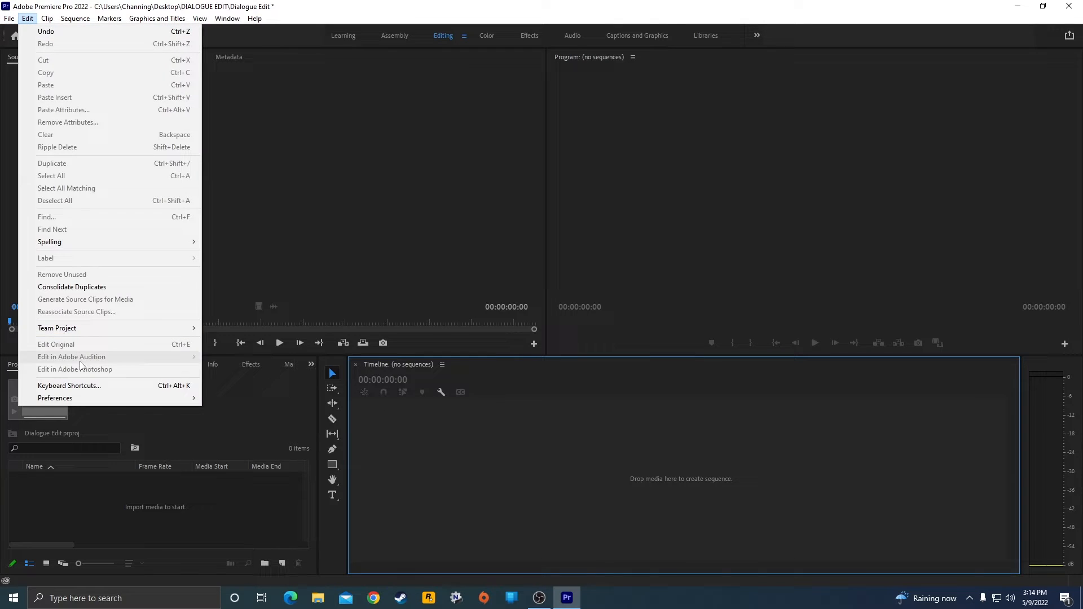
pyautogui.moveTo(54, 398)
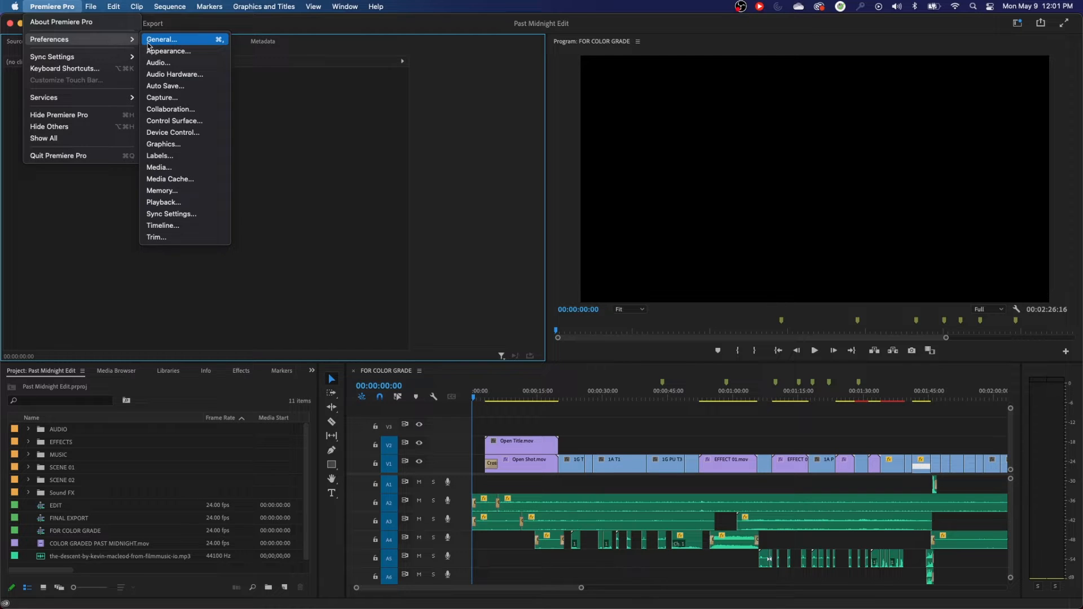
pyautogui.moveTo(194, 86)
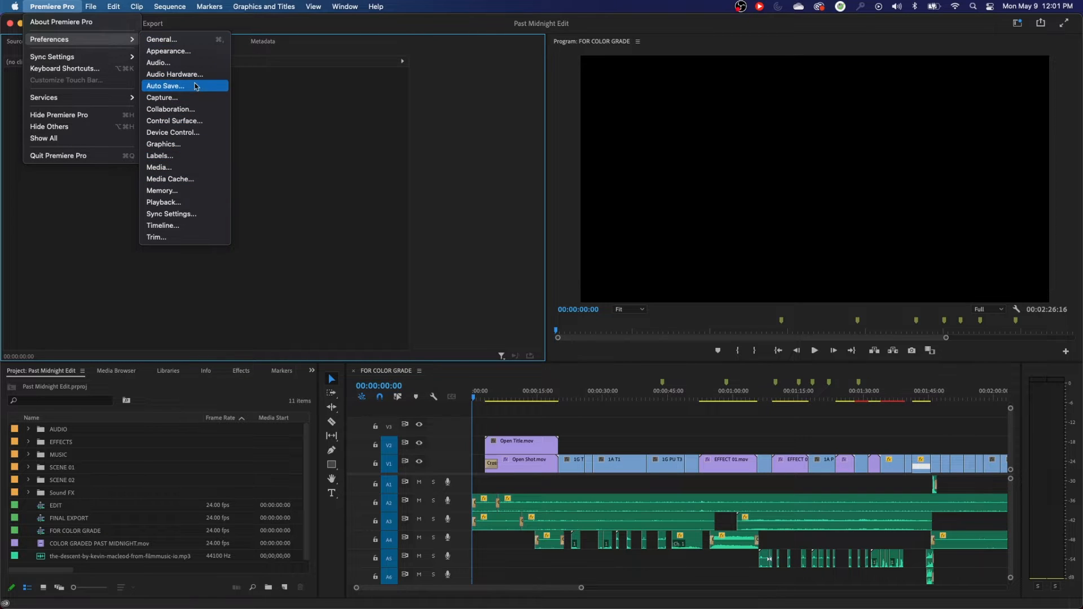
# Show the Auto Save preferences, currently 15 minutes and 20 project versions.
pyautogui.click(164, 86)
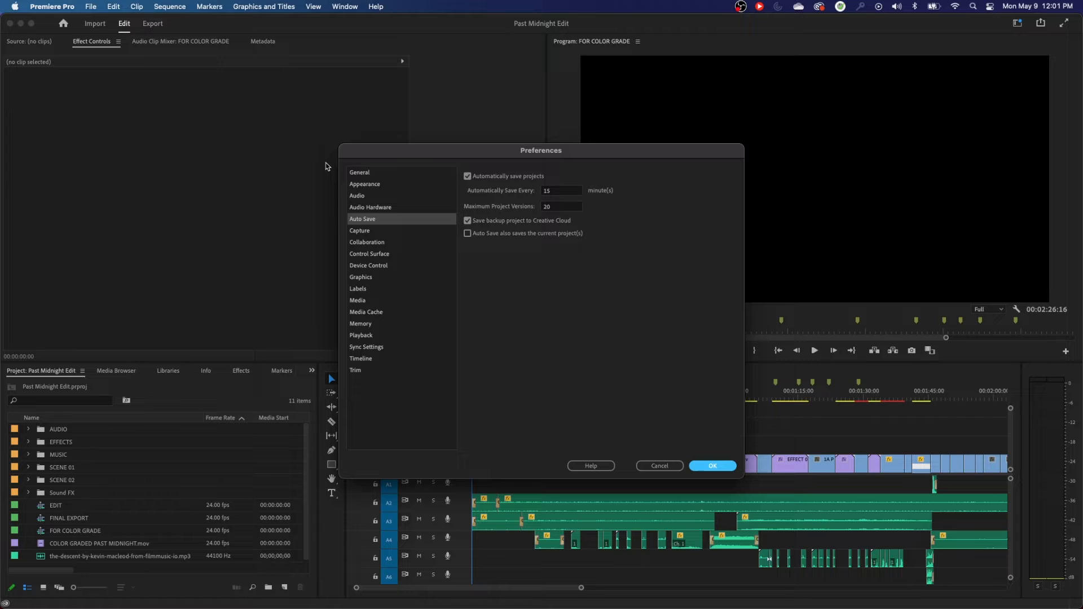
pyautogui.moveTo(511, 201)
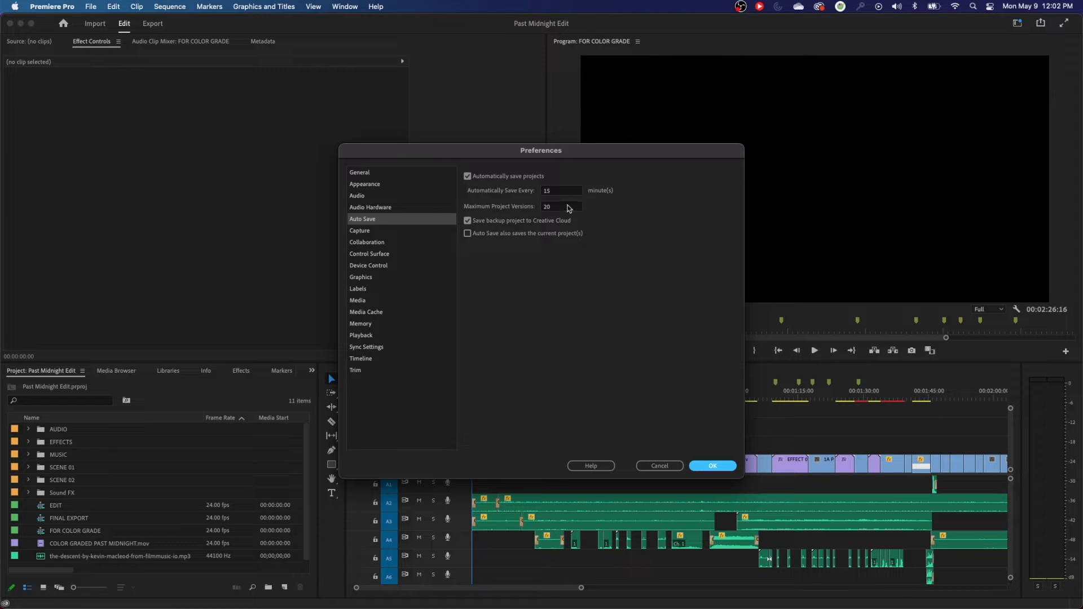
# Set auto-save to every 3 minutes with a maximum of 100 project versions.
pyautogui.click(562, 190)
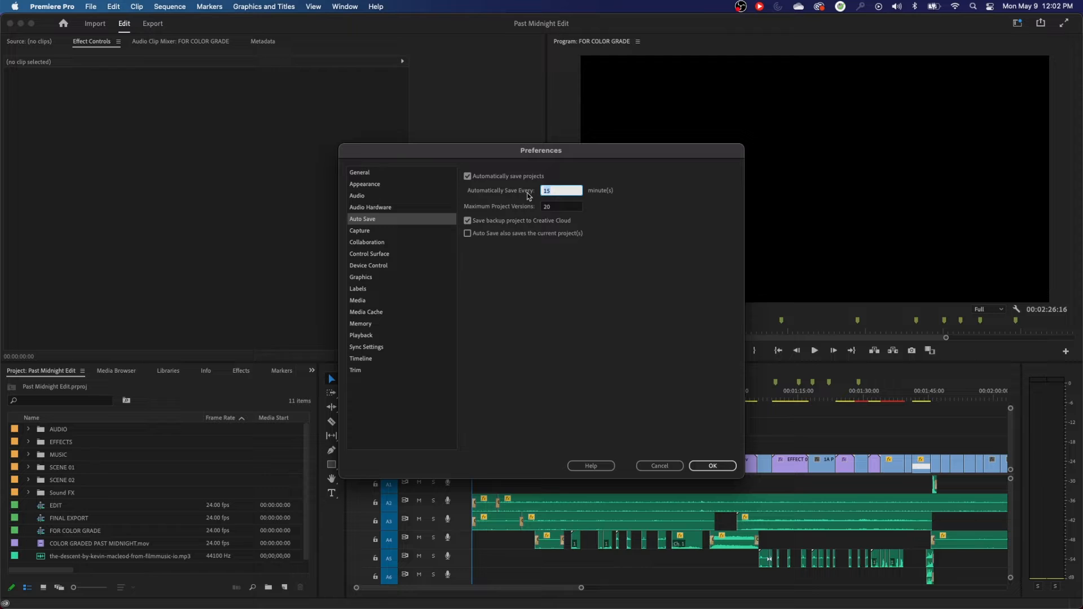
pyautogui.moveTo(583, 316)
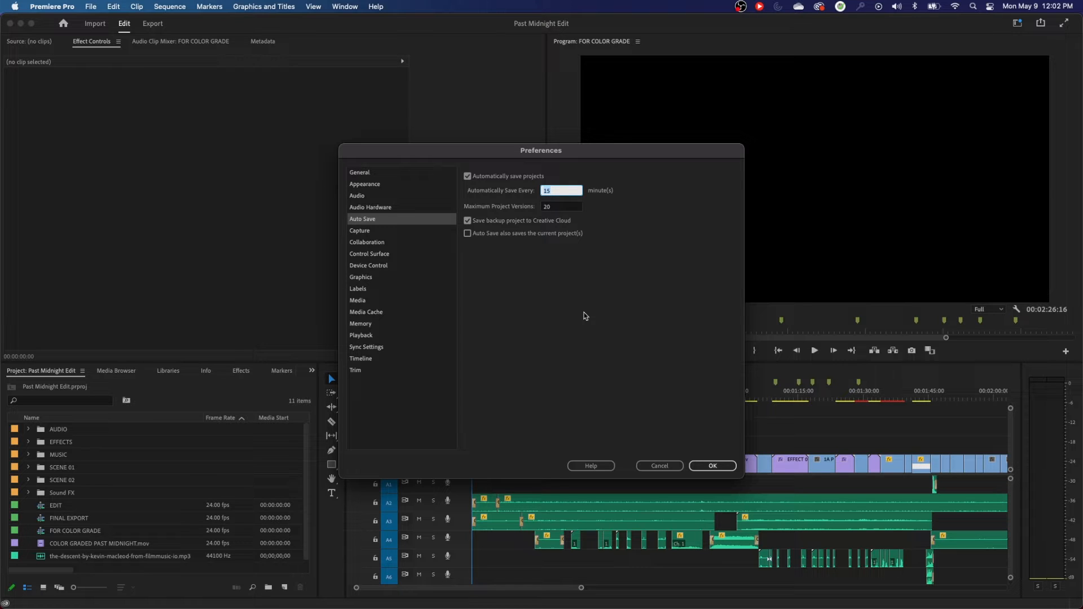
pyautogui.write('3')
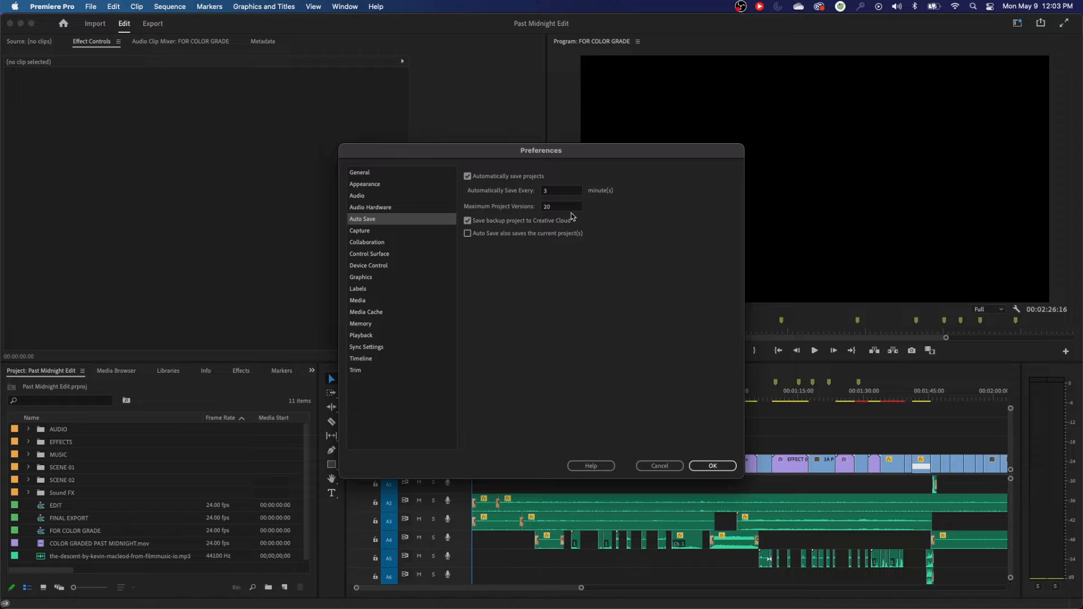
pyautogui.moveTo(567, 208)
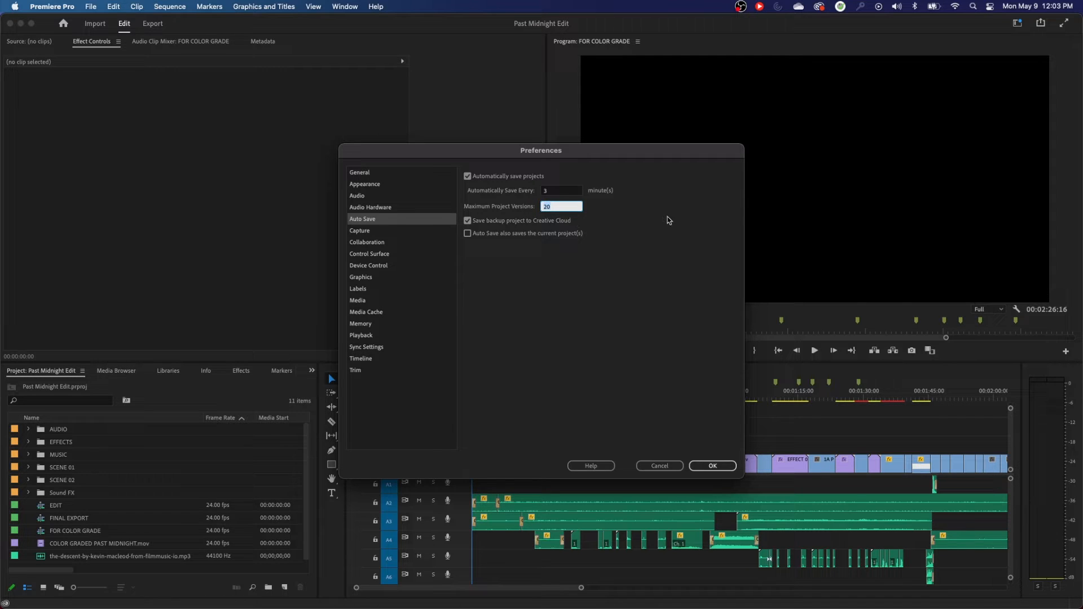
pyautogui.write('100')
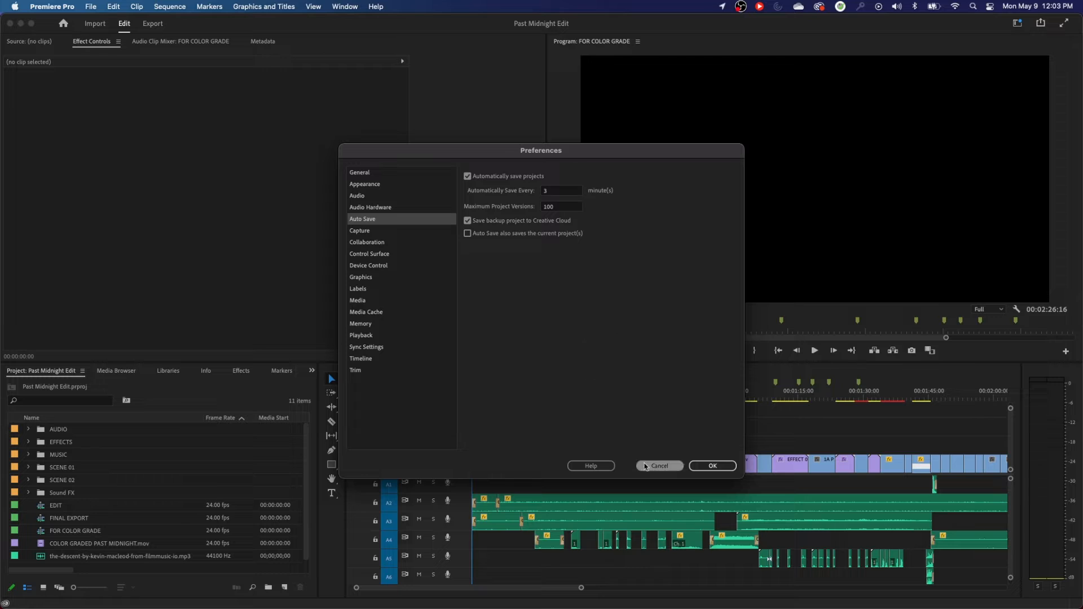
# Close Preferences and show the Past Midnight Edit project's Scratch Disks settings.
pyautogui.click(657, 466)
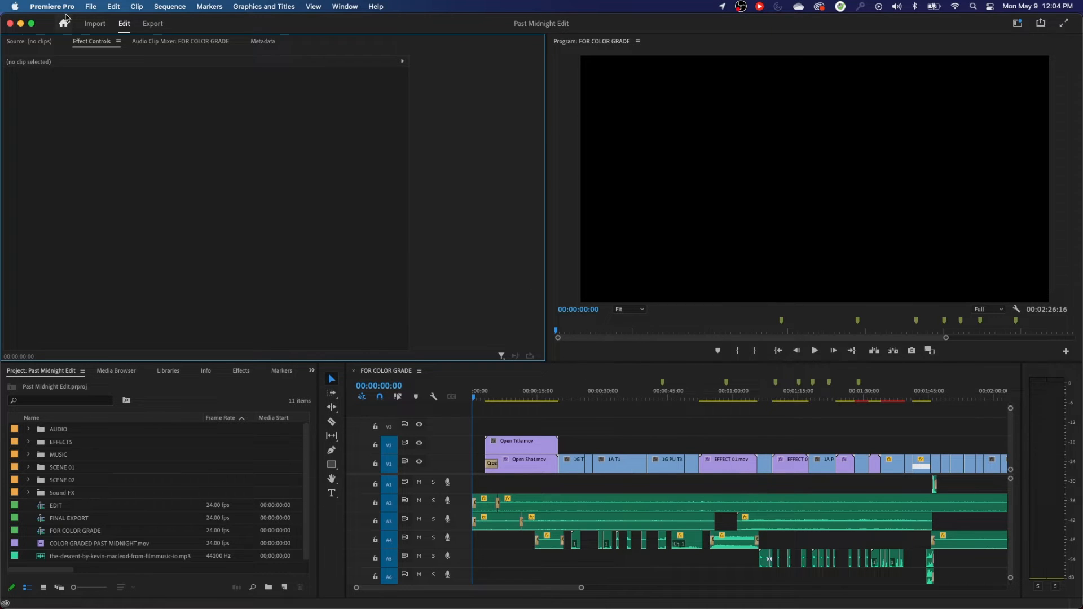
pyautogui.click(91, 6)
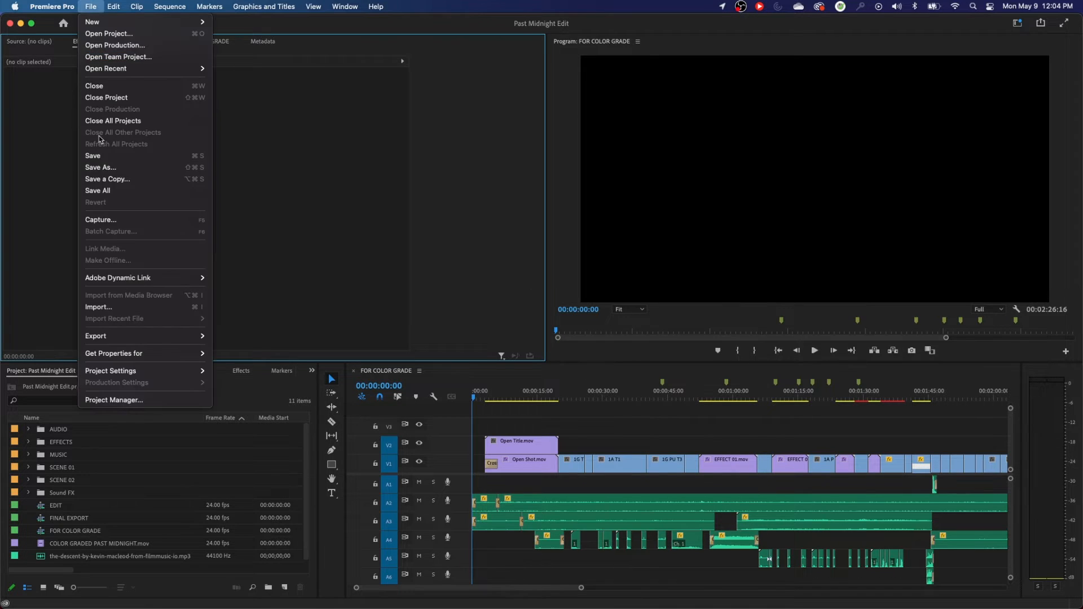
pyautogui.moveTo(110, 371)
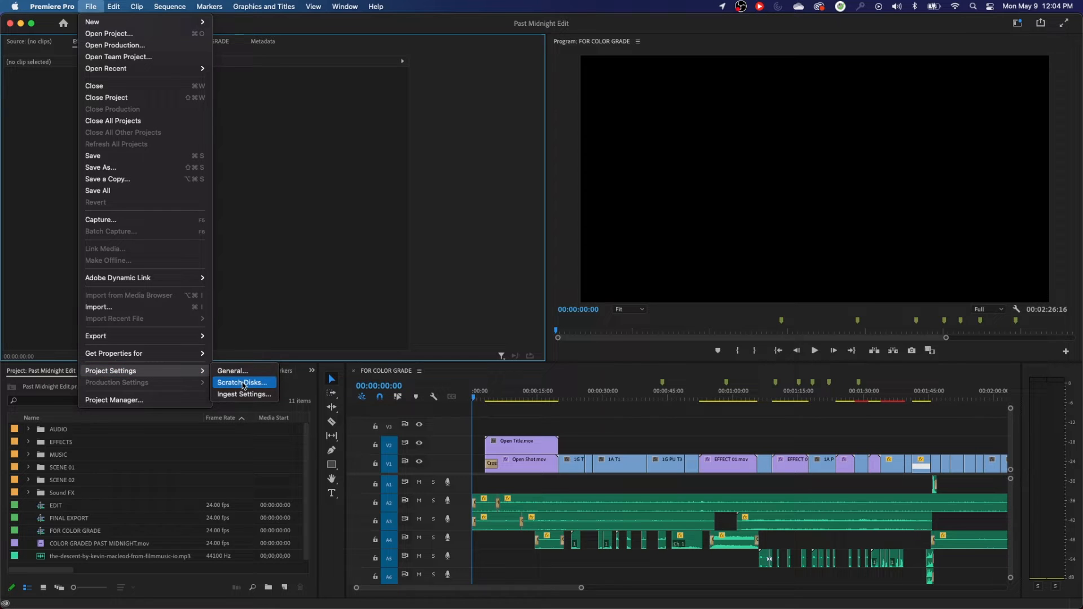
pyautogui.click(241, 383)
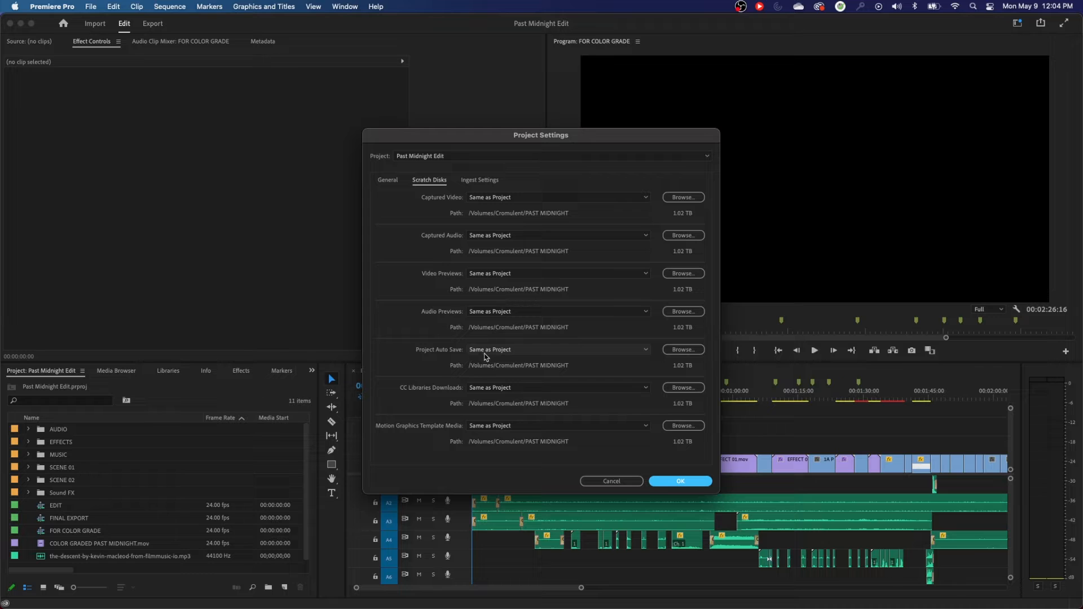
pyautogui.moveTo(499, 354)
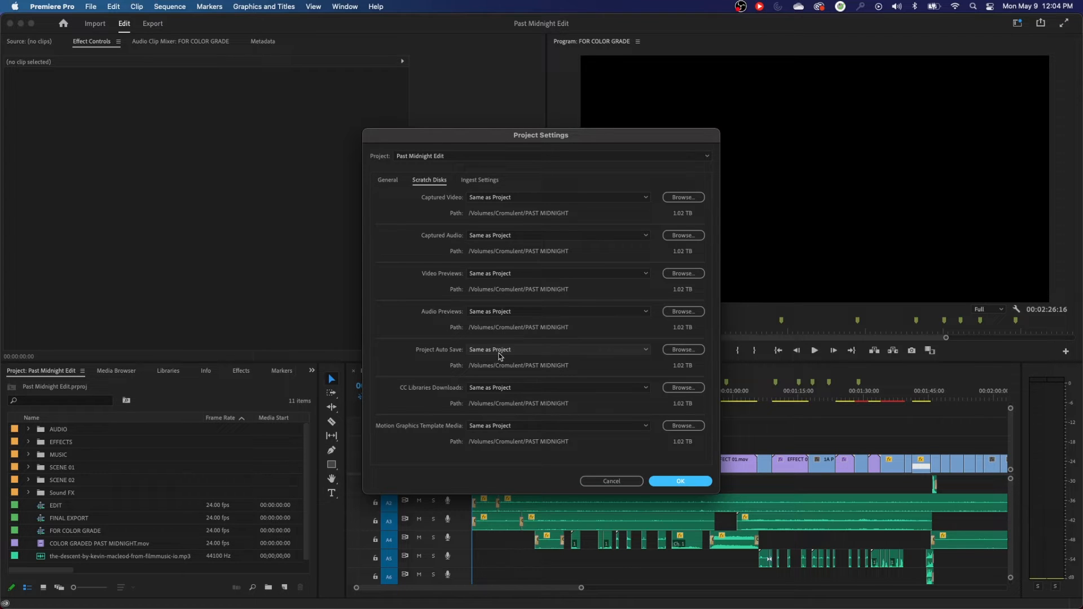
pyautogui.moveTo(504, 356)
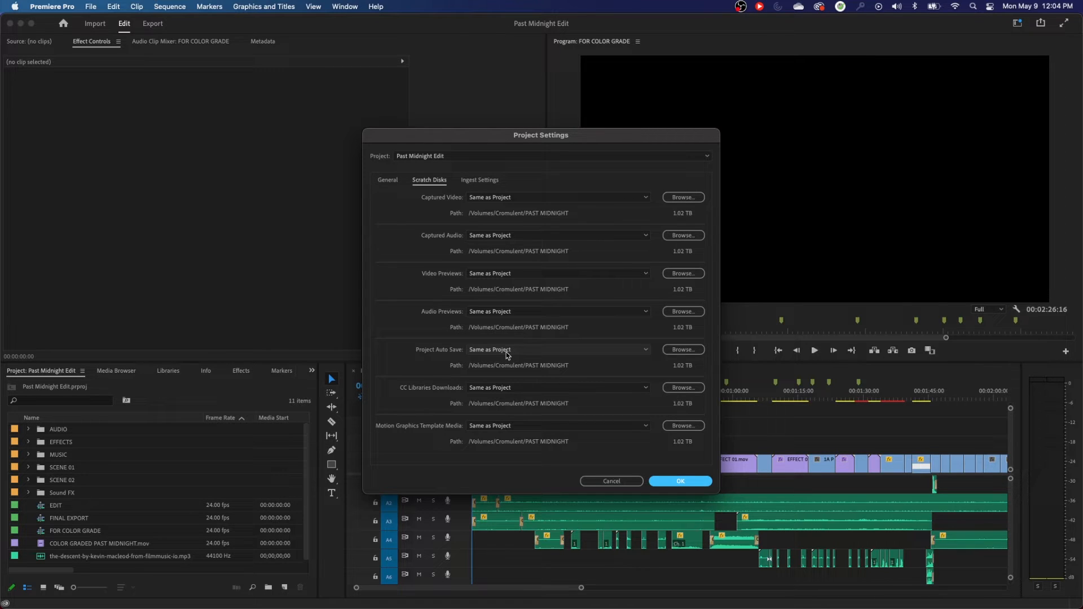
pyautogui.moveTo(565, 355)
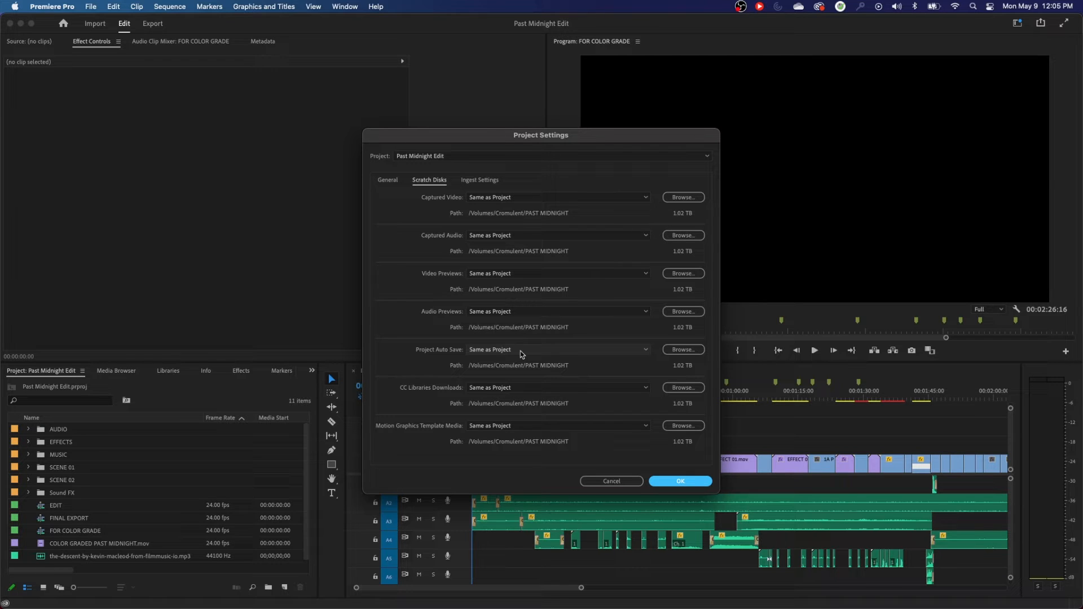
pyautogui.moveTo(525, 352)
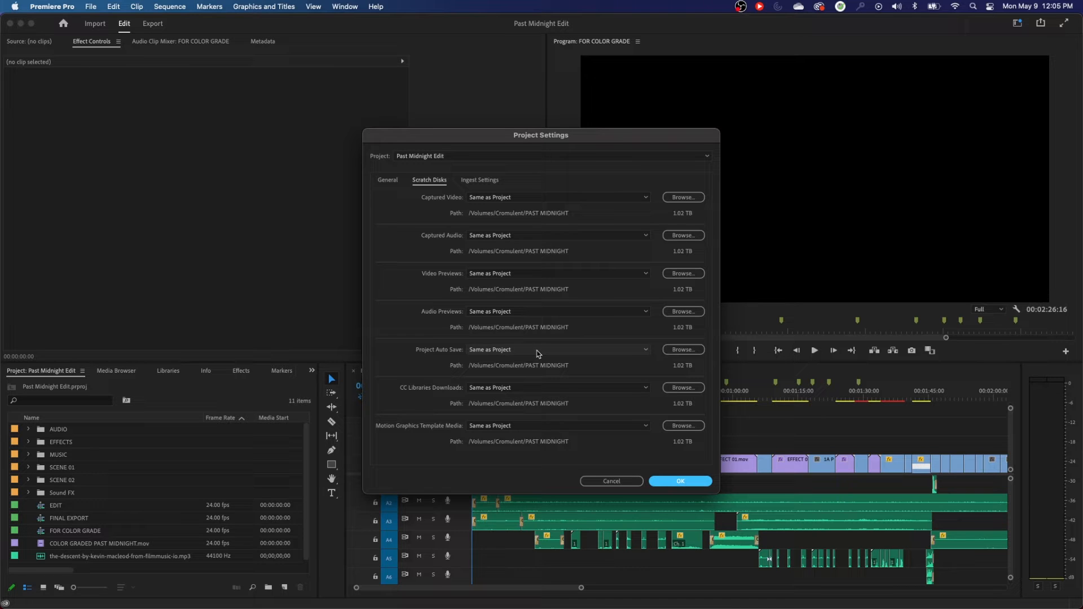
pyautogui.moveTo(521, 353)
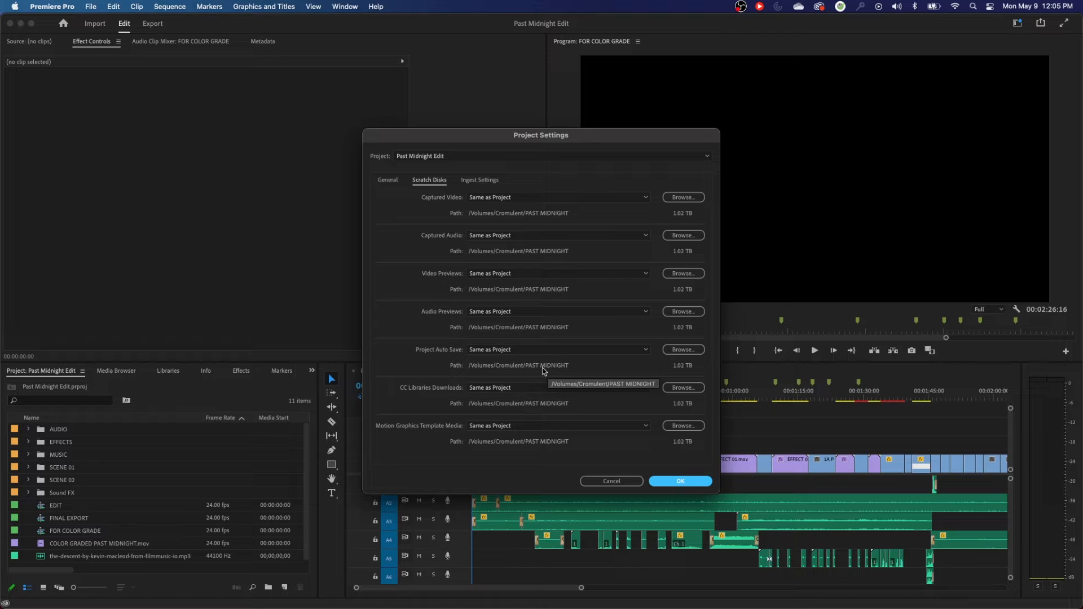
pyautogui.moveTo(550, 364)
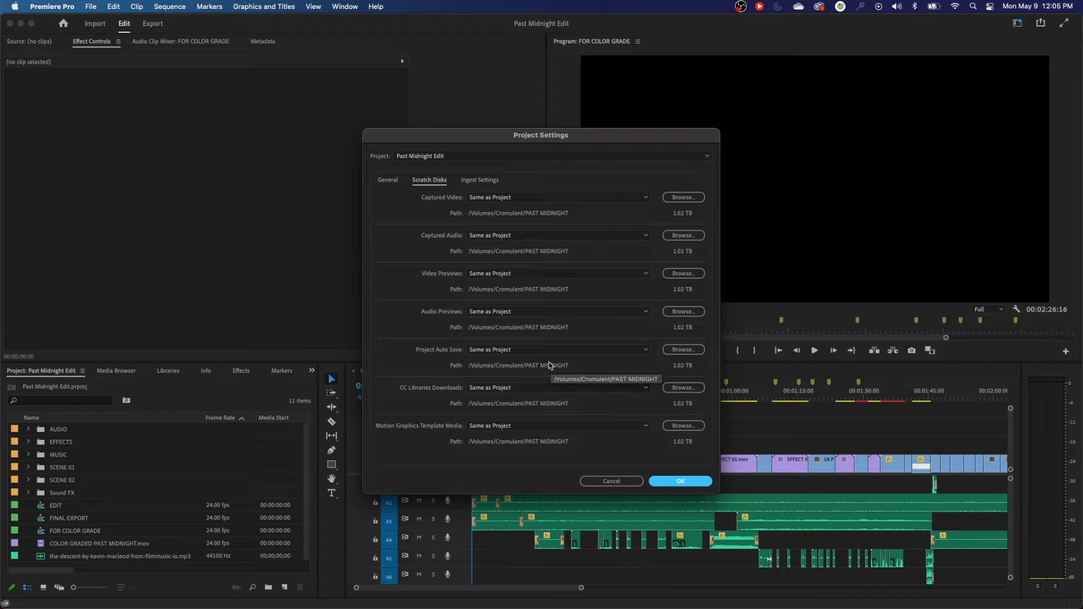
pyautogui.moveTo(542, 370)
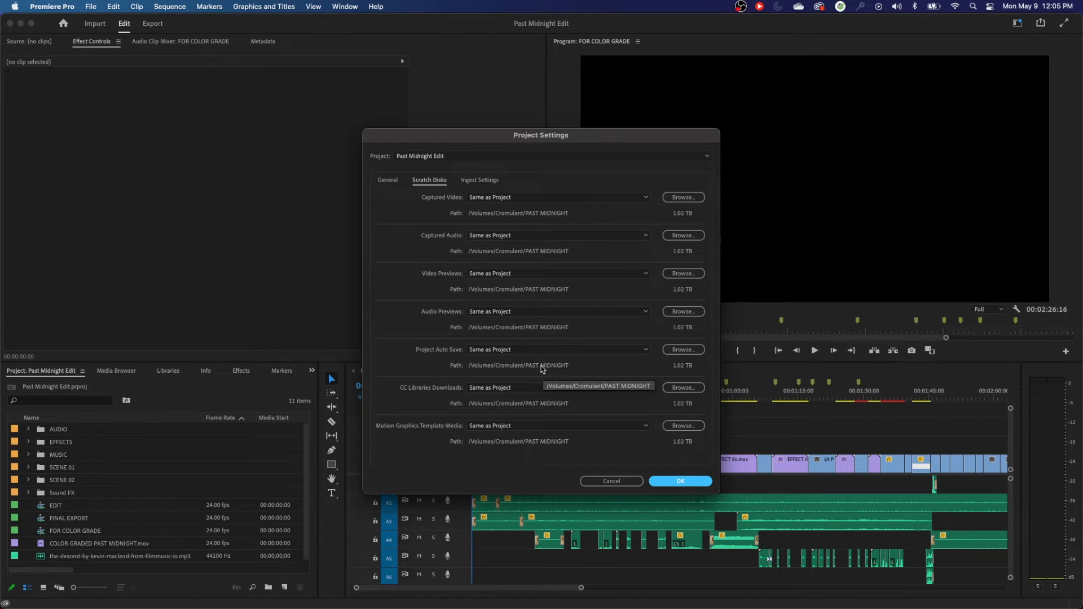
pyautogui.moveTo(583, 381)
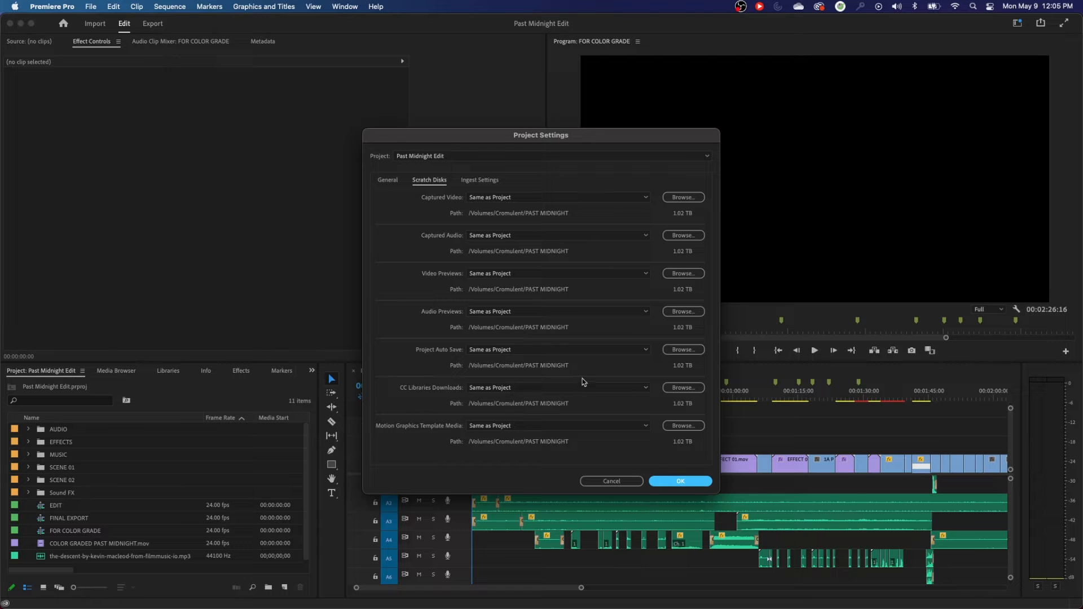
# Set Project Auto Save location to Same as Project and apply the project settings.
pyautogui.click(557, 350)
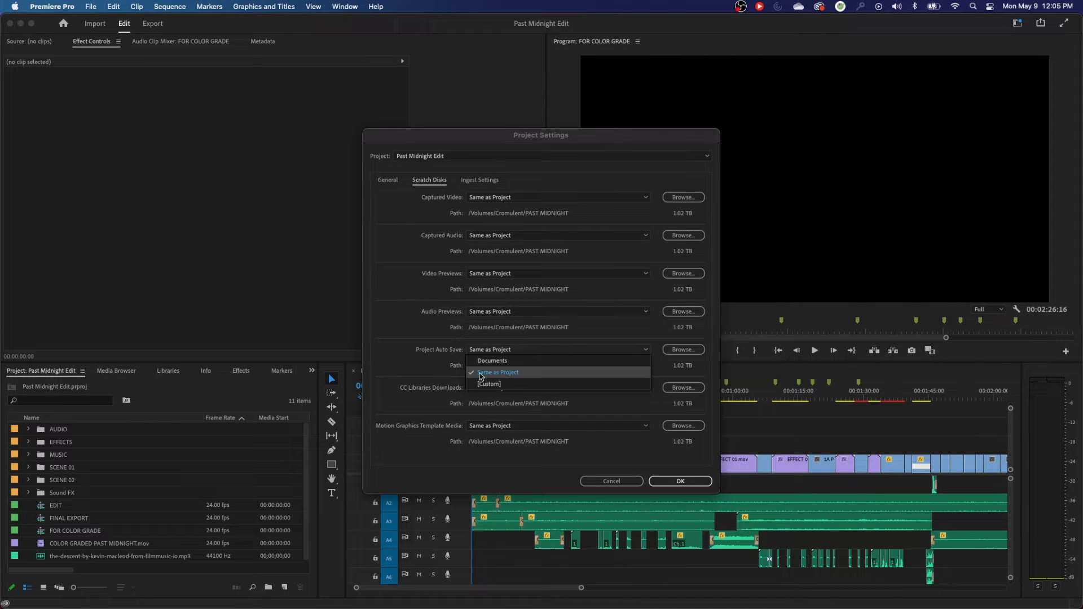
pyautogui.click(497, 372)
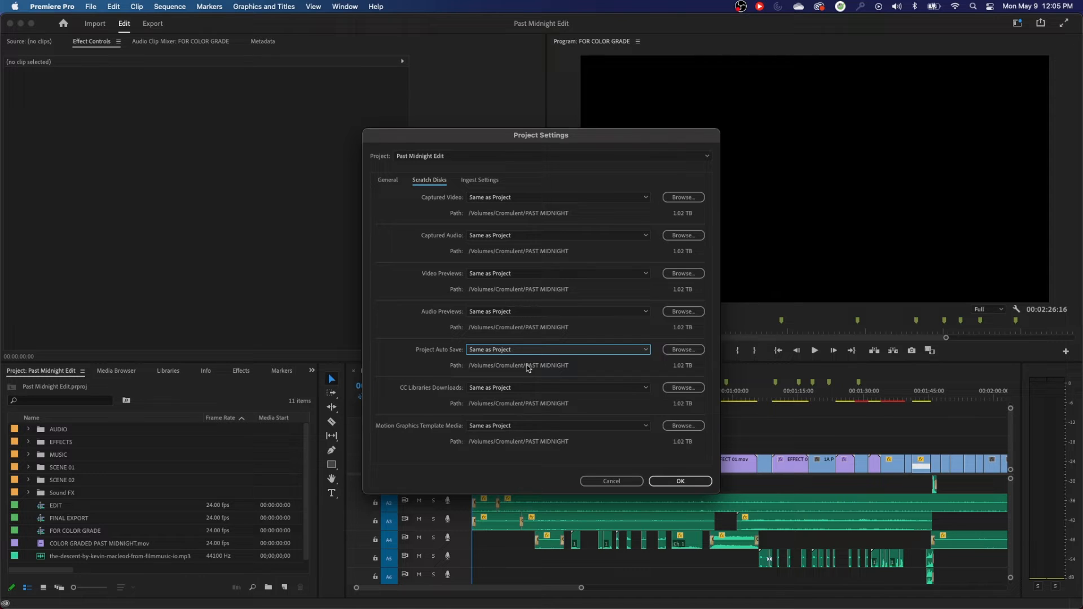
pyautogui.moveTo(528, 371)
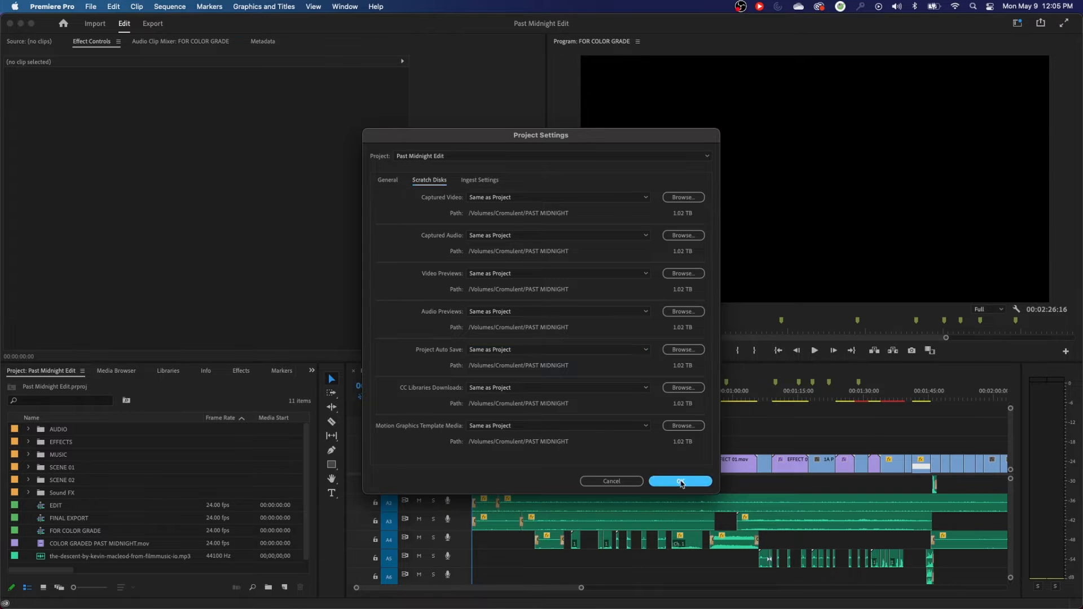
pyautogui.click(679, 480)
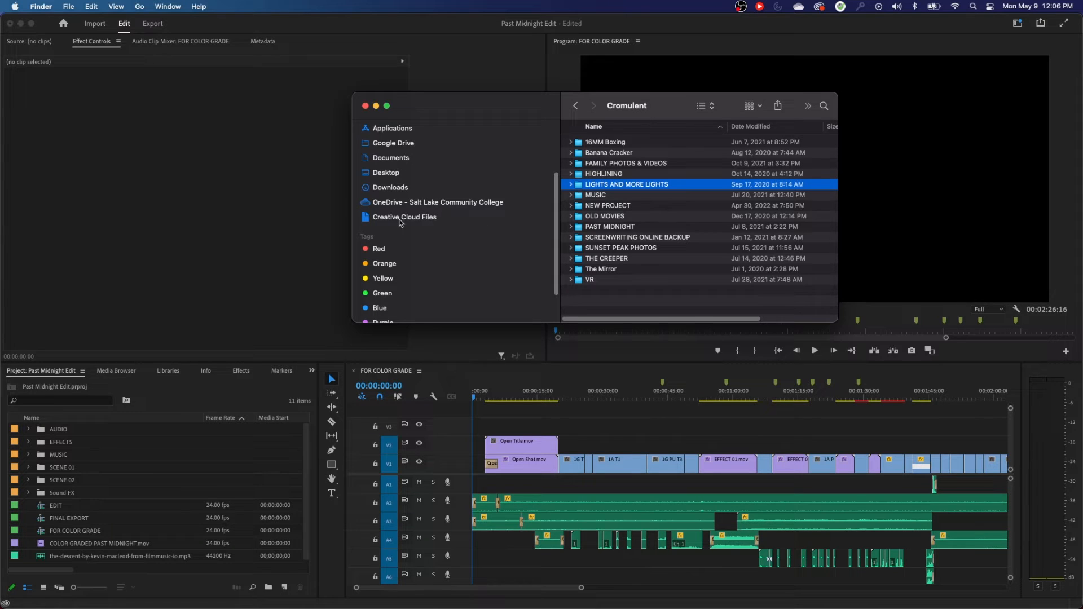
# Browse Creative Cloud Files > Premiere Pro > 22.0 into the Adobe Premiere Pro Auto-Save folder.
pyautogui.click(404, 217)
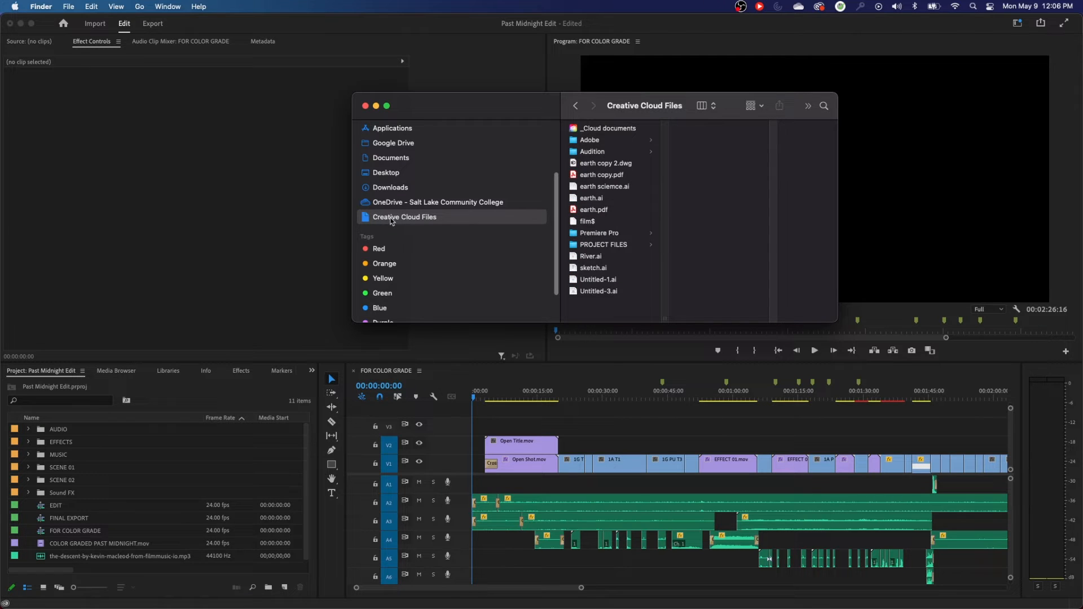
pyautogui.moveTo(624, 209)
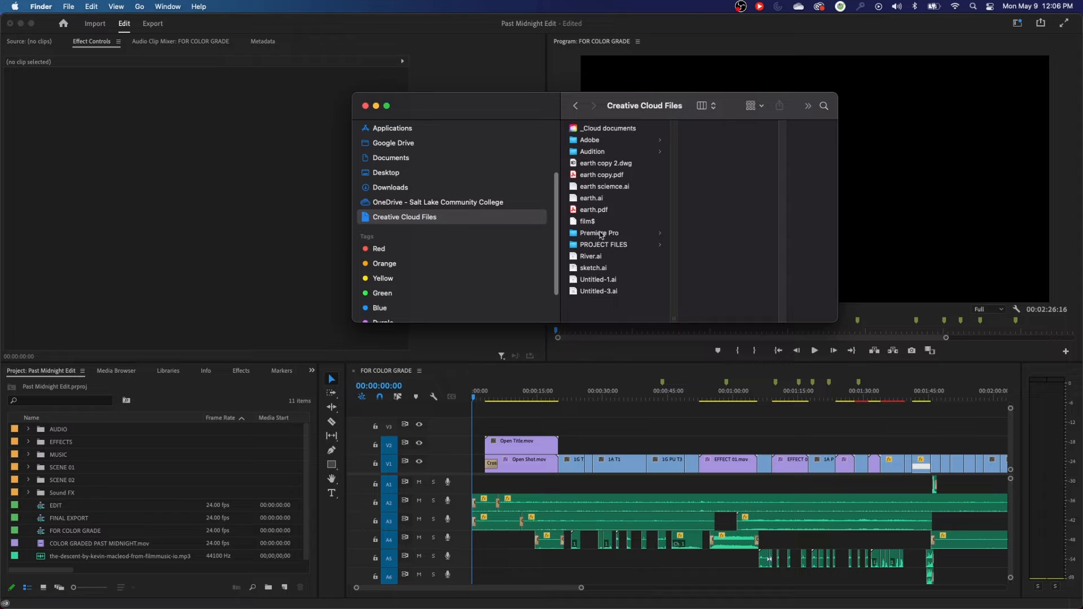
pyautogui.click(599, 233)
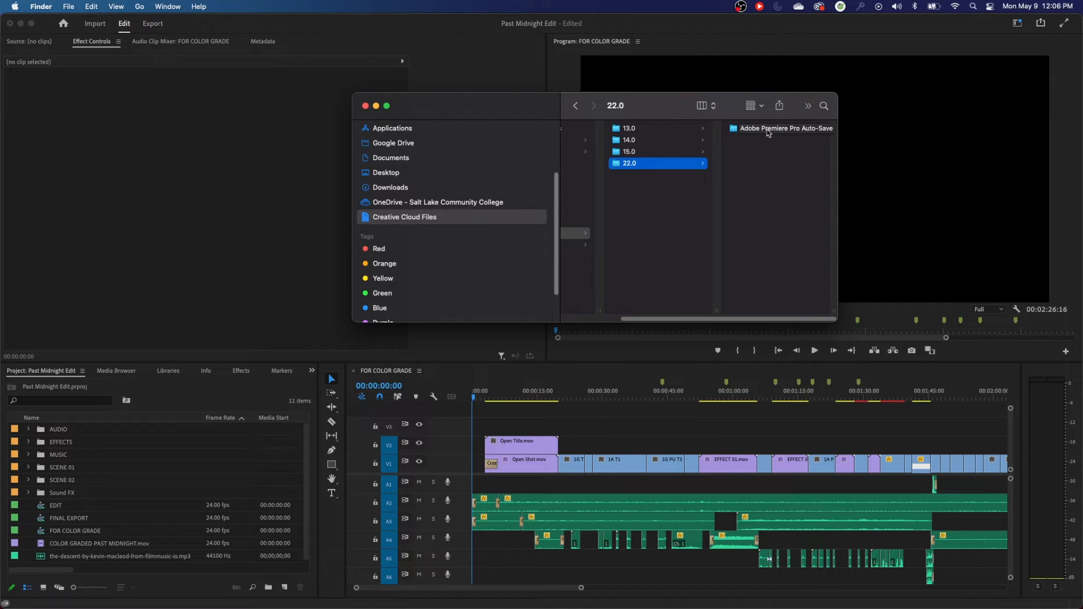
pyautogui.doubleClick(785, 128)
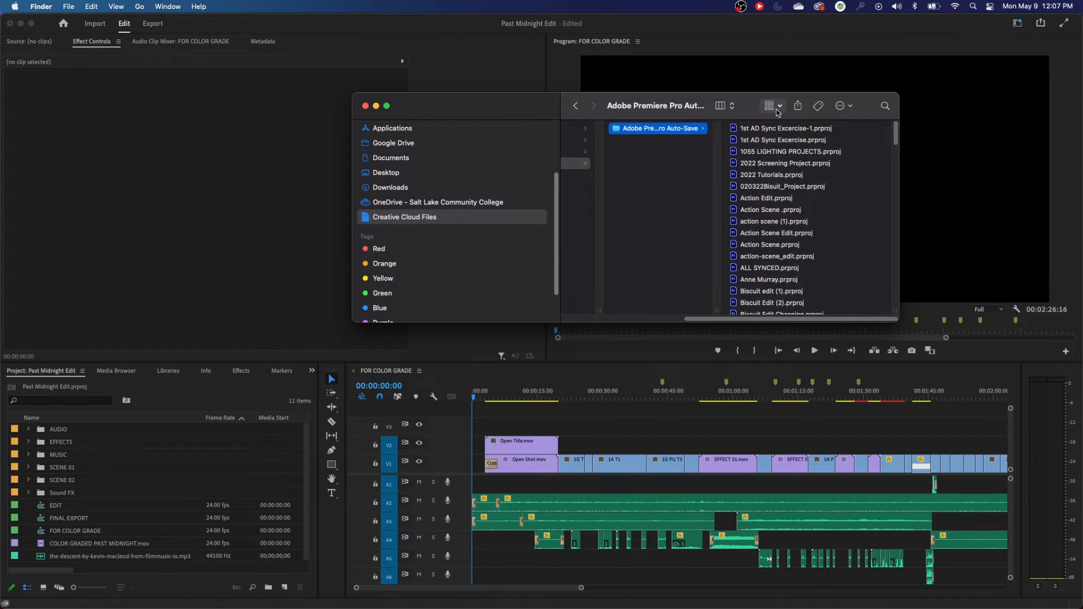
# Show the folder as a detailed list and locate the Past Midnight Edit.prproj project file.
pyautogui.click(767, 106)
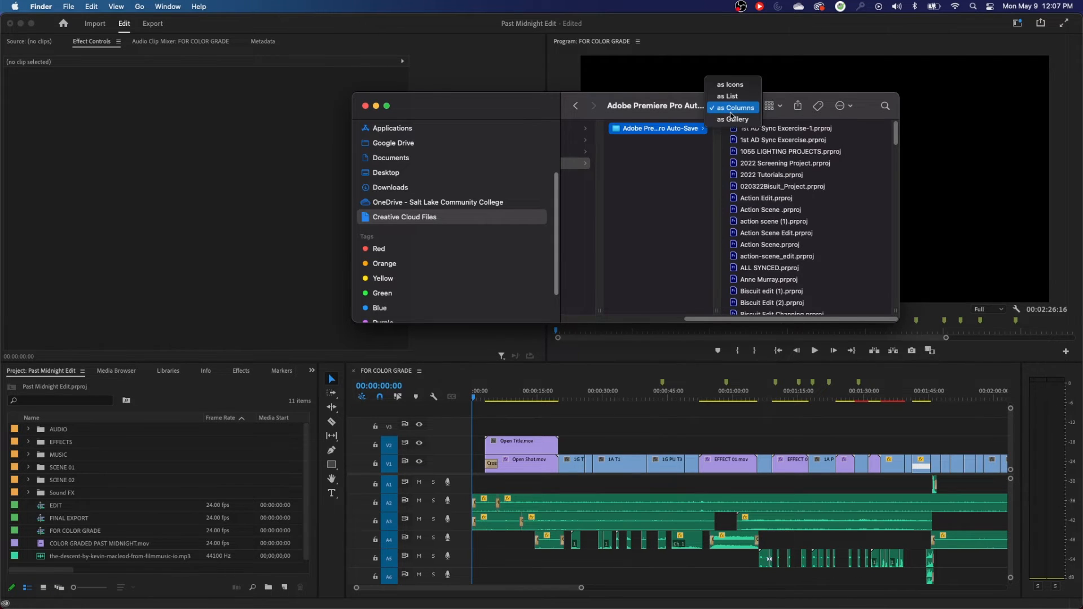
pyautogui.moveTo(728, 96)
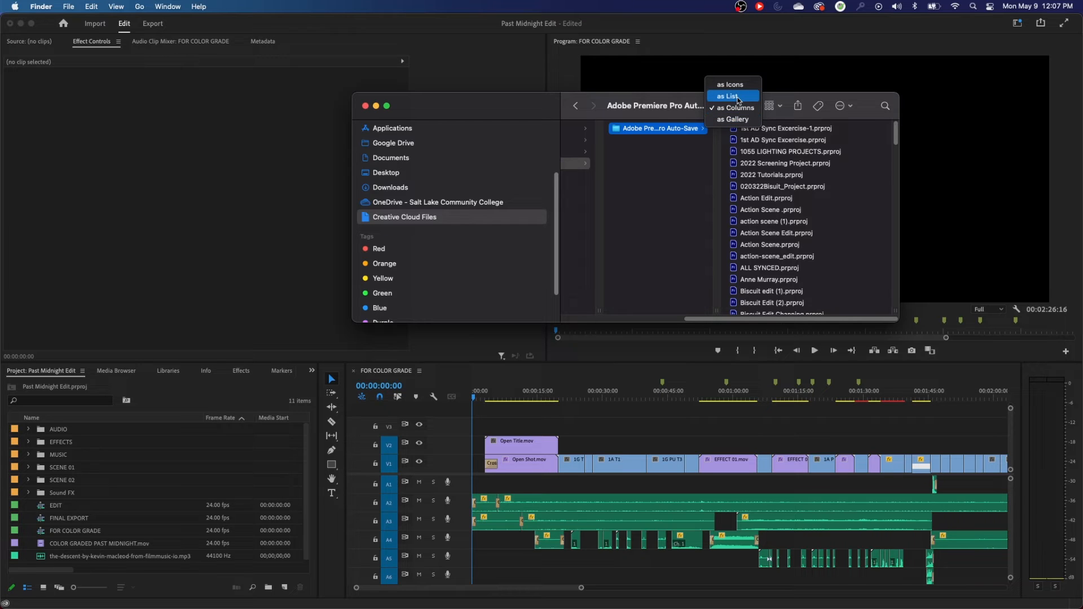
pyautogui.click(729, 96)
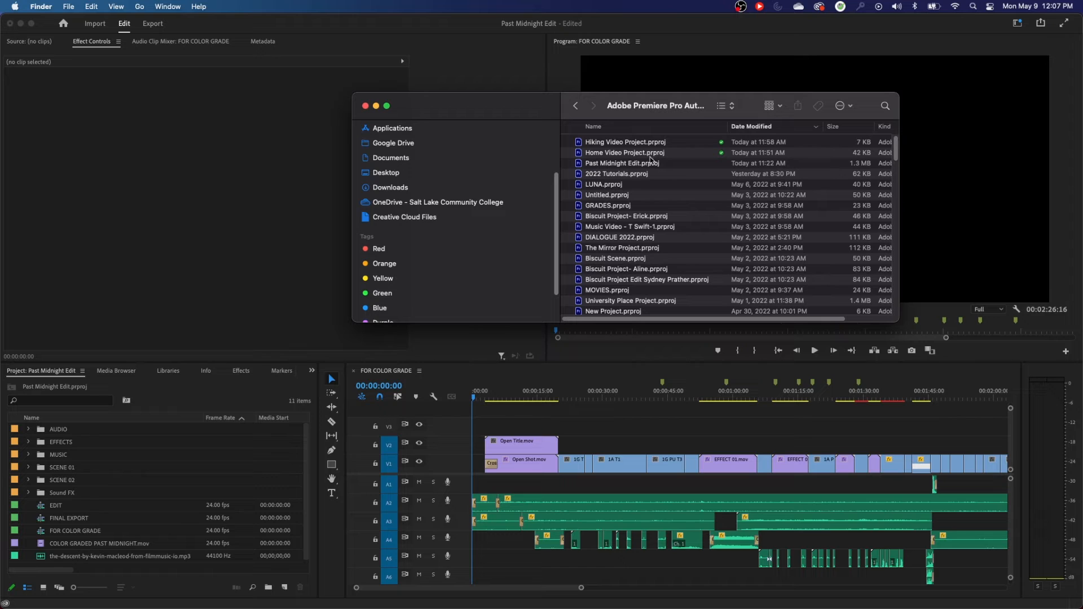
pyautogui.moveTo(650, 144)
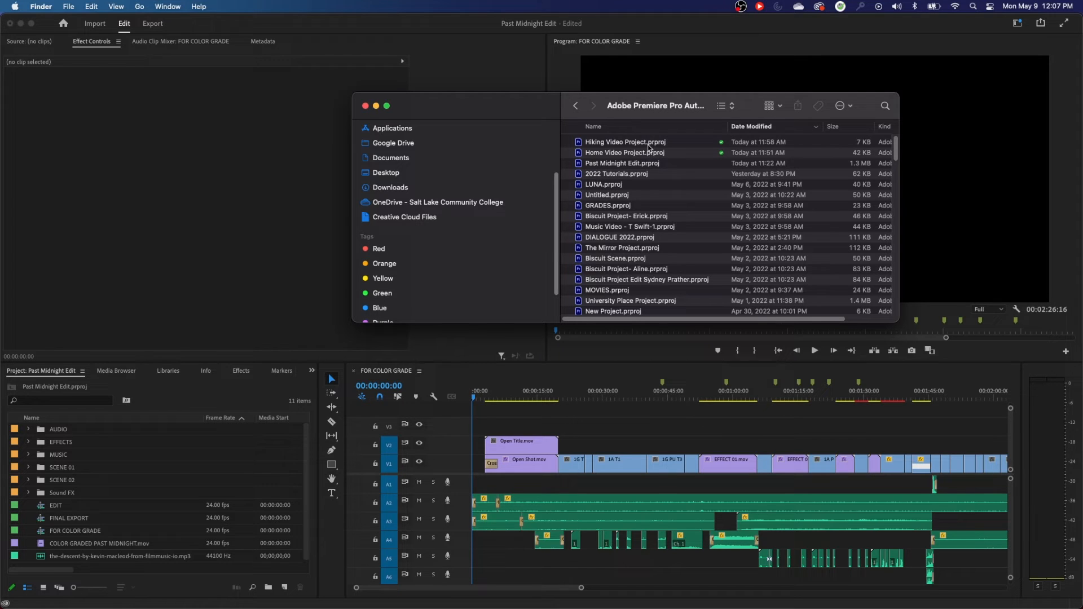
pyautogui.click(621, 163)
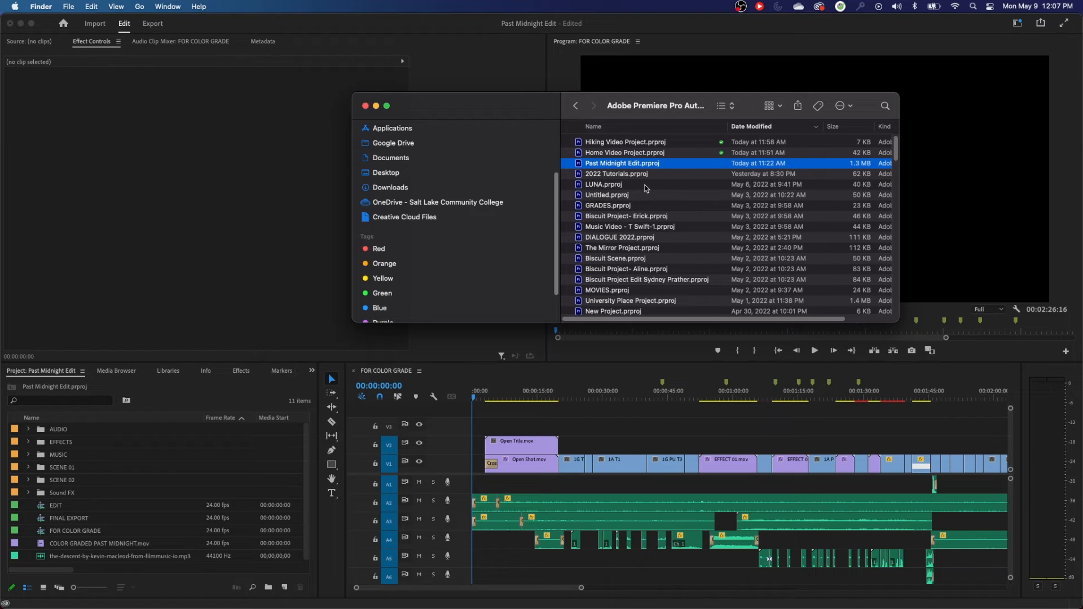
pyautogui.moveTo(636, 146)
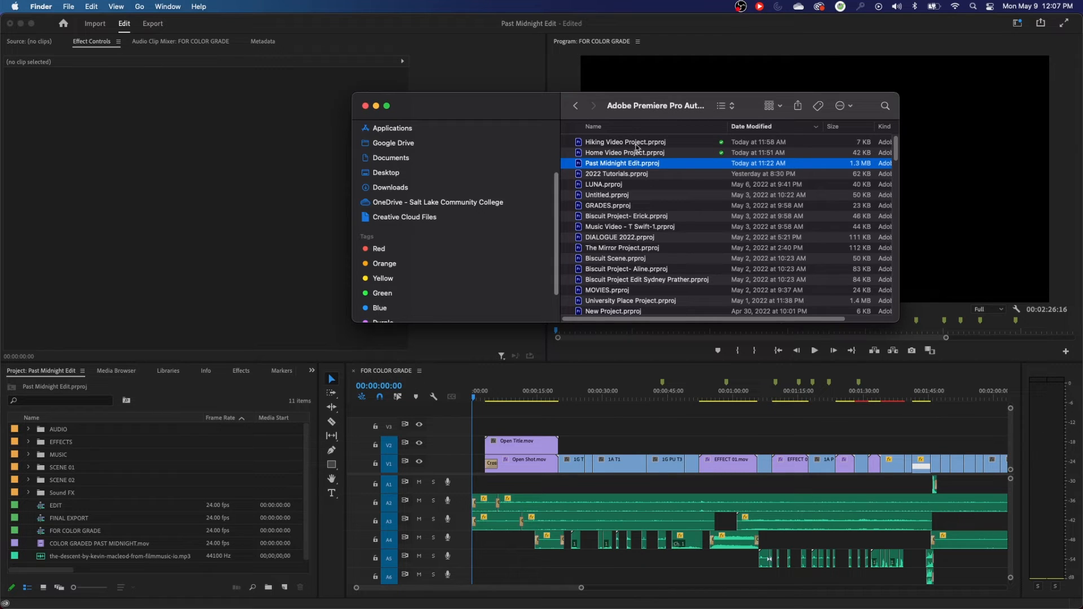
pyautogui.click(624, 152)
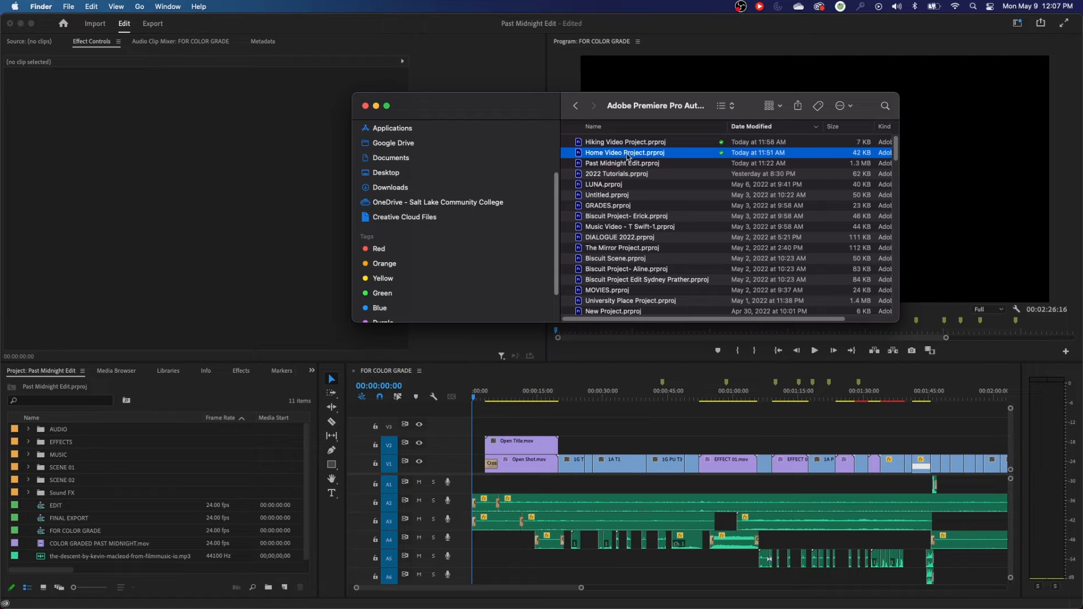
pyautogui.click(622, 162)
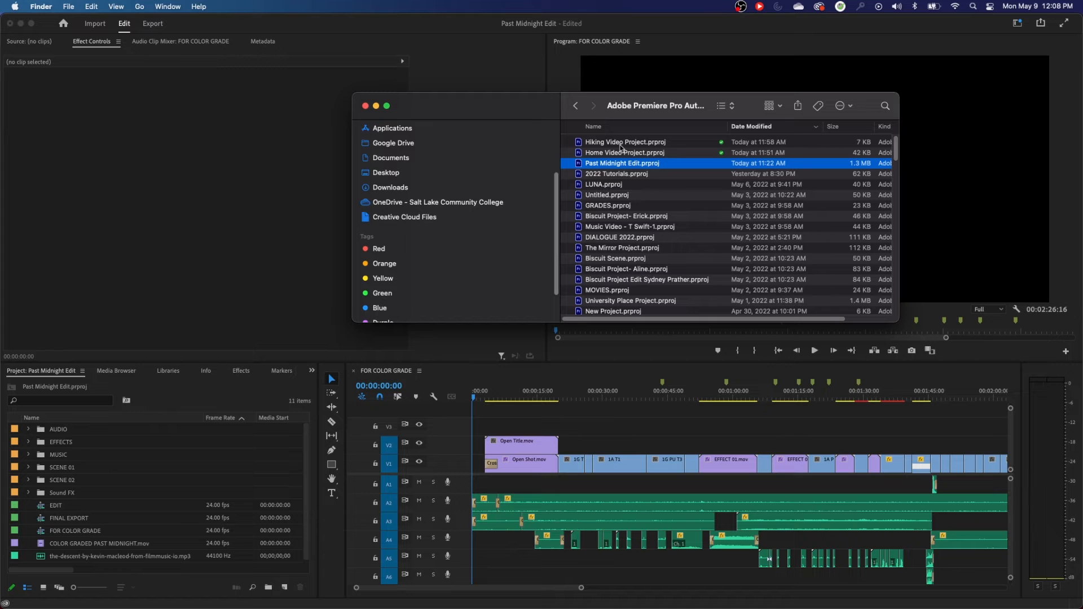
pyautogui.moveTo(491, 133)
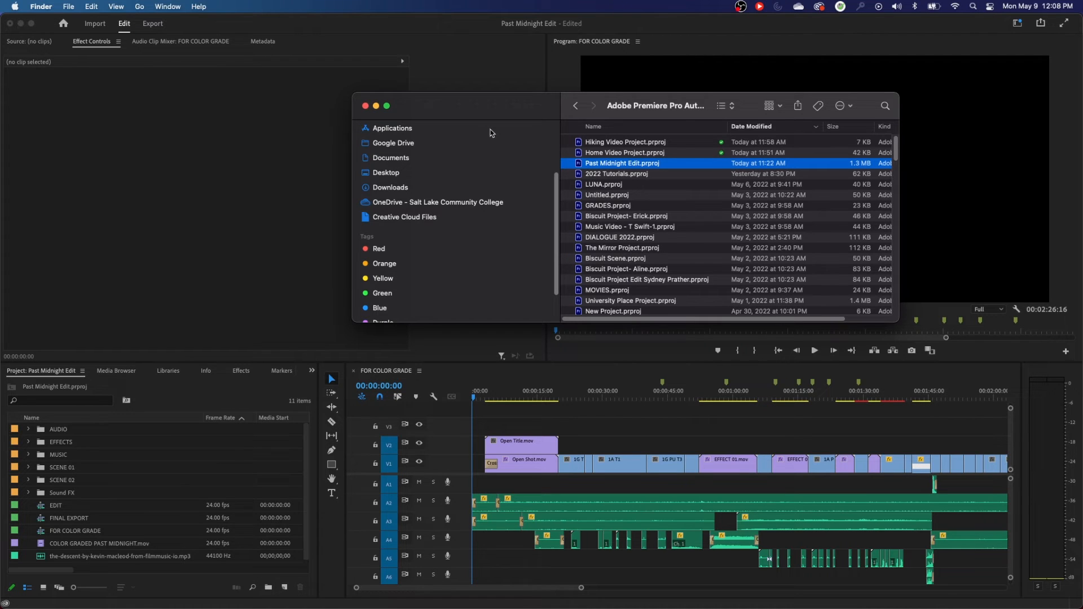
pyautogui.moveTo(491, 106); pyautogui.dragTo(579, 143)
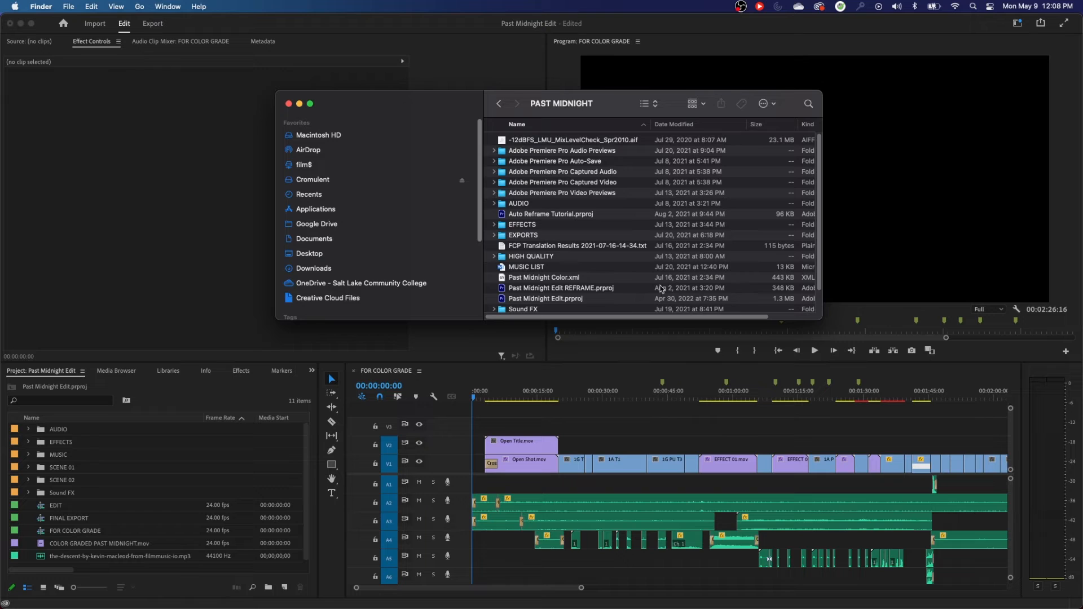
pyautogui.moveTo(602, 215)
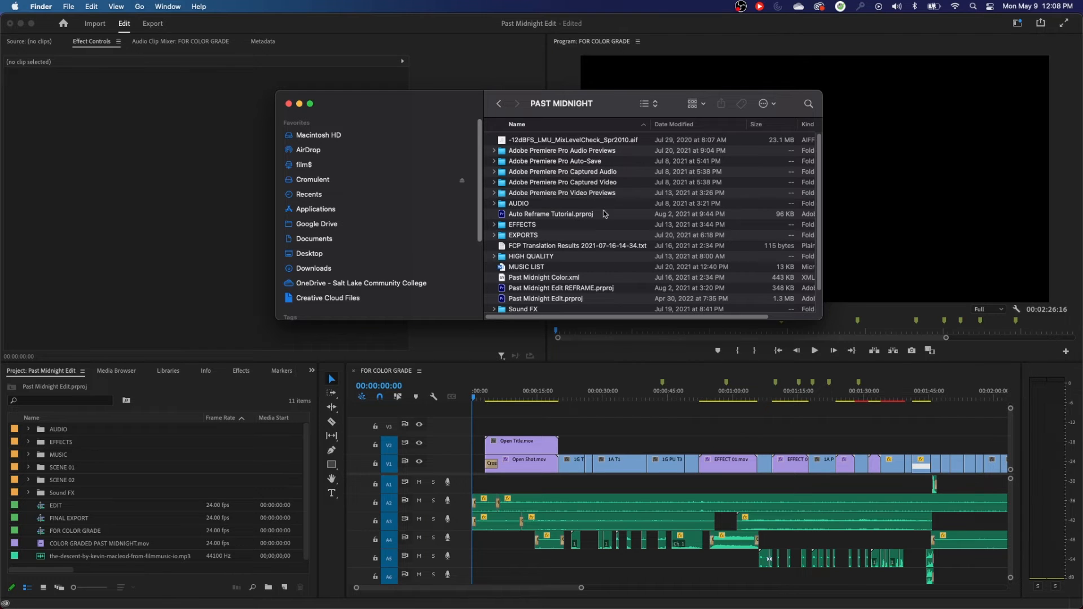
# Browse the Past Midnight auto-save folder newest first, from August 4 down to the July 20 8:53 PM version.
pyautogui.click(561, 161)
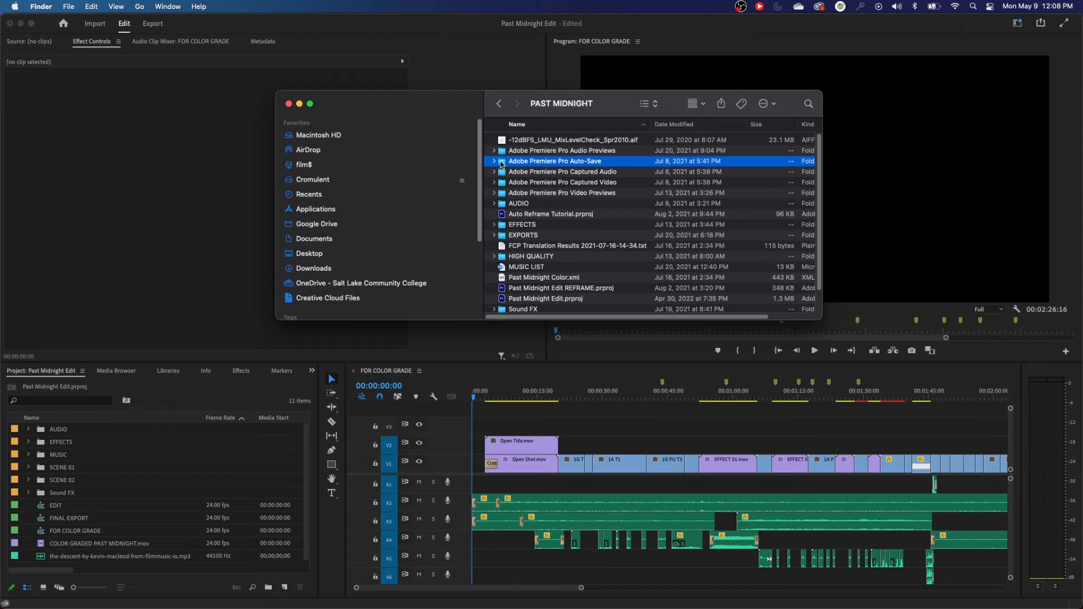
pyautogui.doubleClick(555, 162)
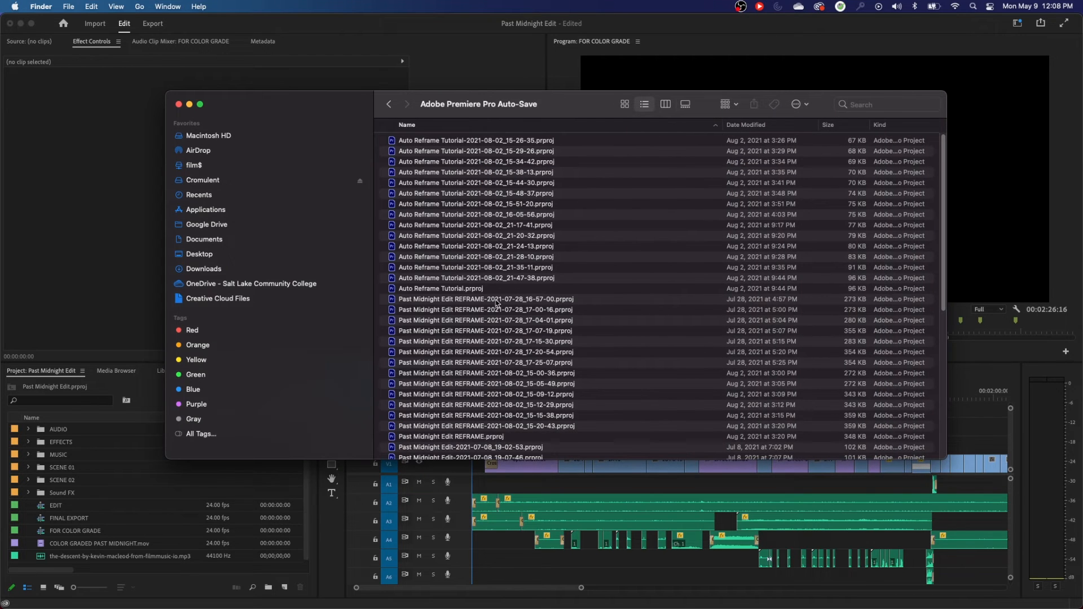
pyautogui.click(746, 124)
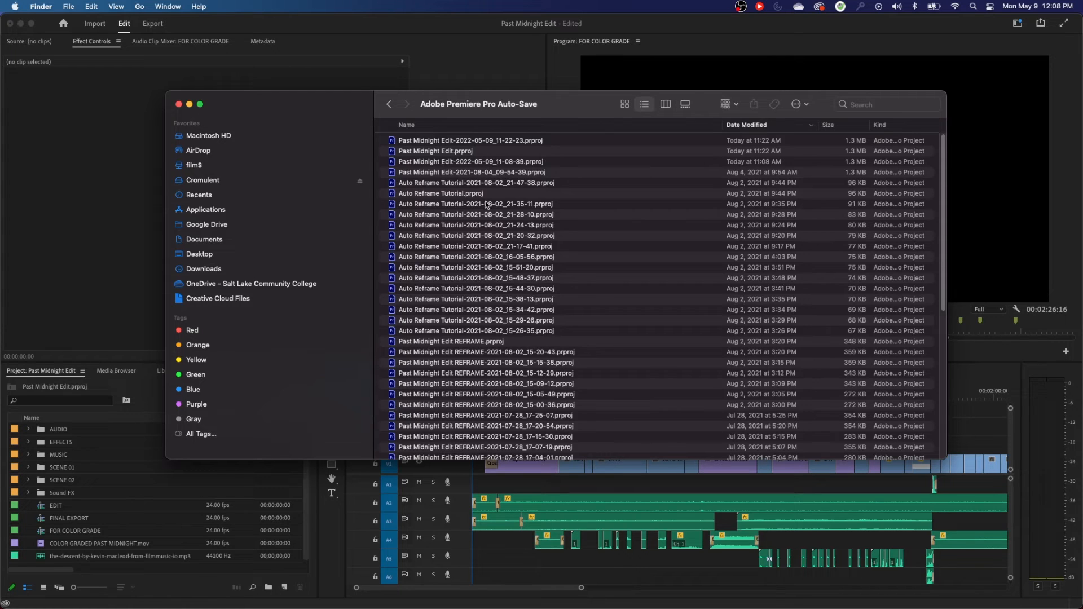
pyautogui.click(472, 171)
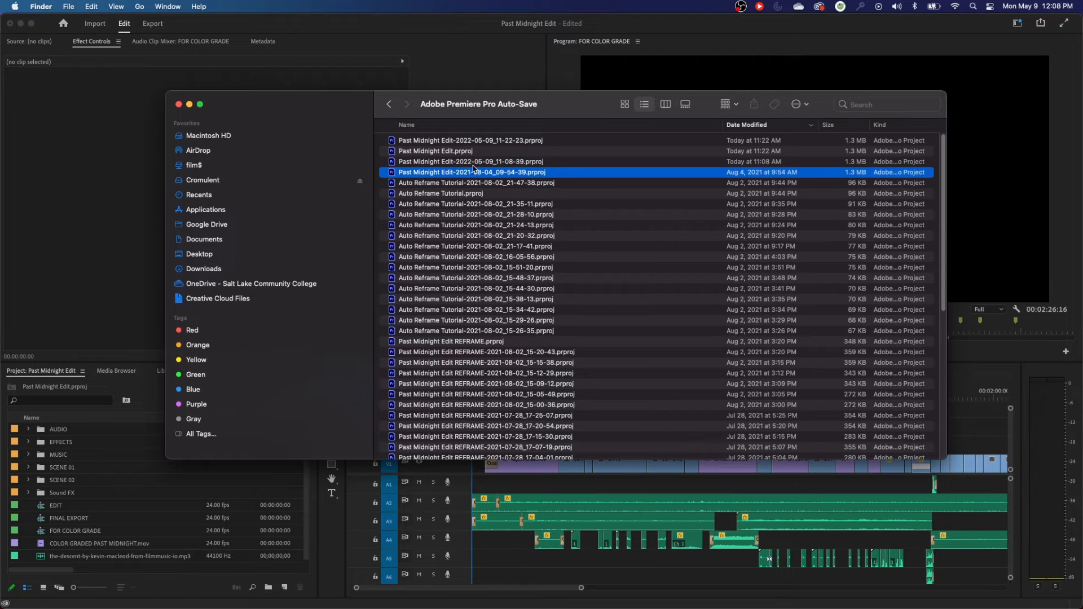
pyautogui.scroll(-3)
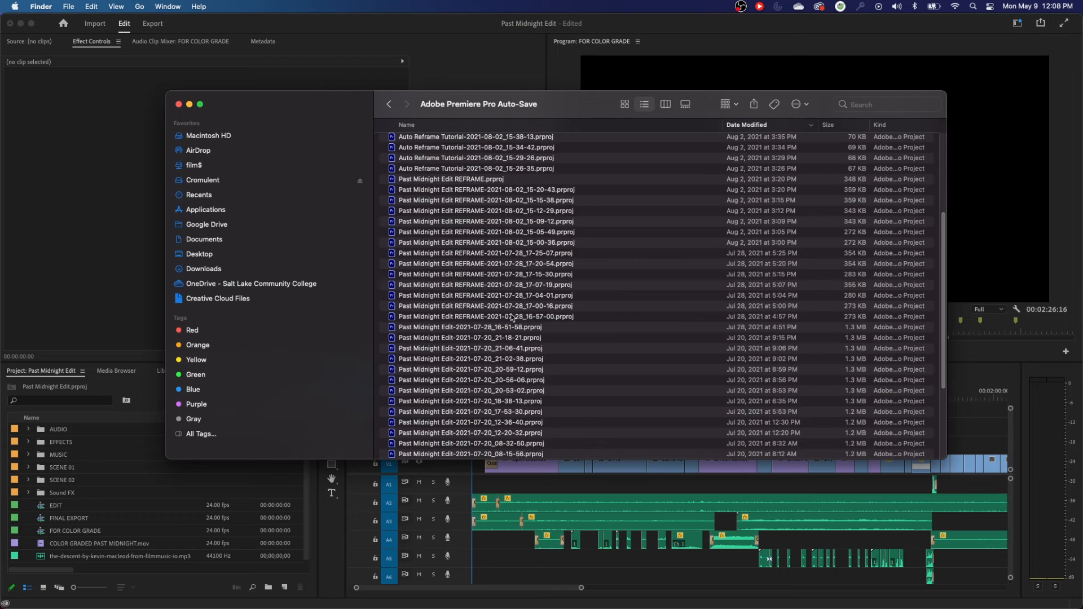
pyautogui.scroll(-3)
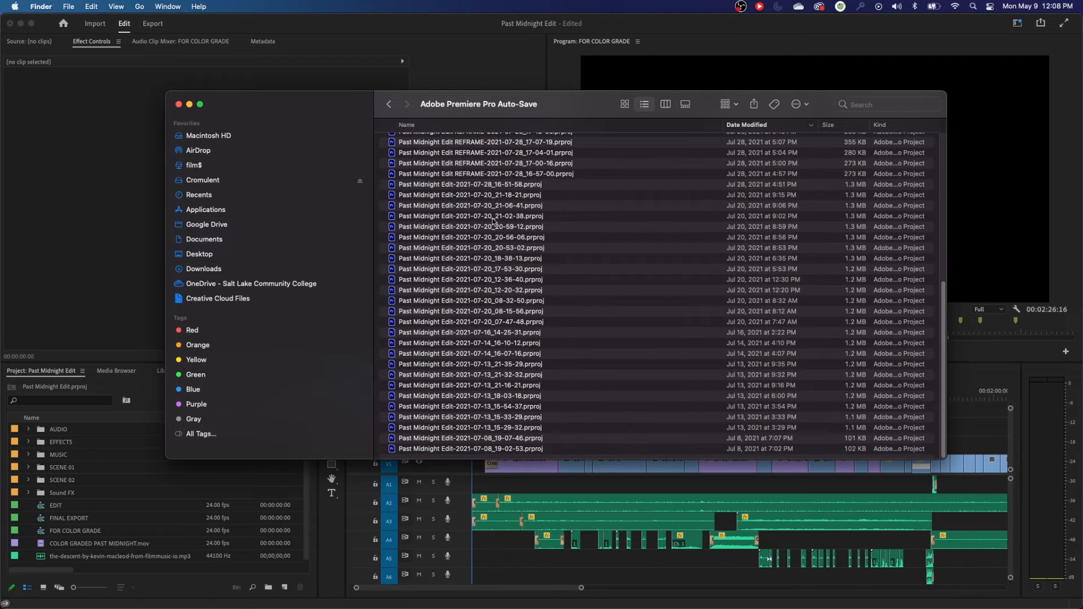
pyautogui.click(469, 195)
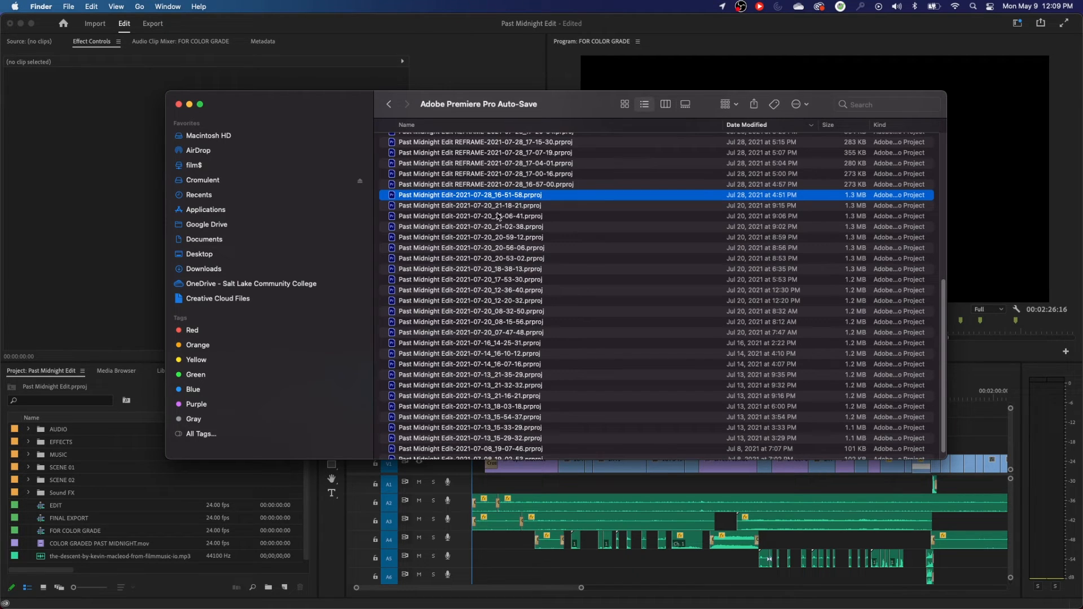
pyautogui.moveTo(495, 205)
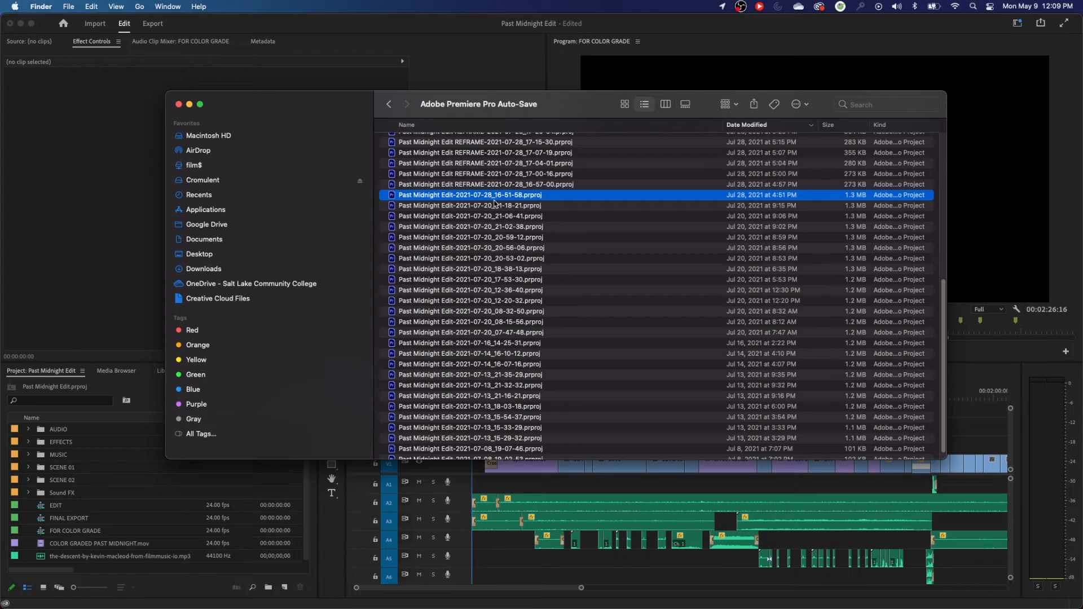
pyautogui.moveTo(517, 201)
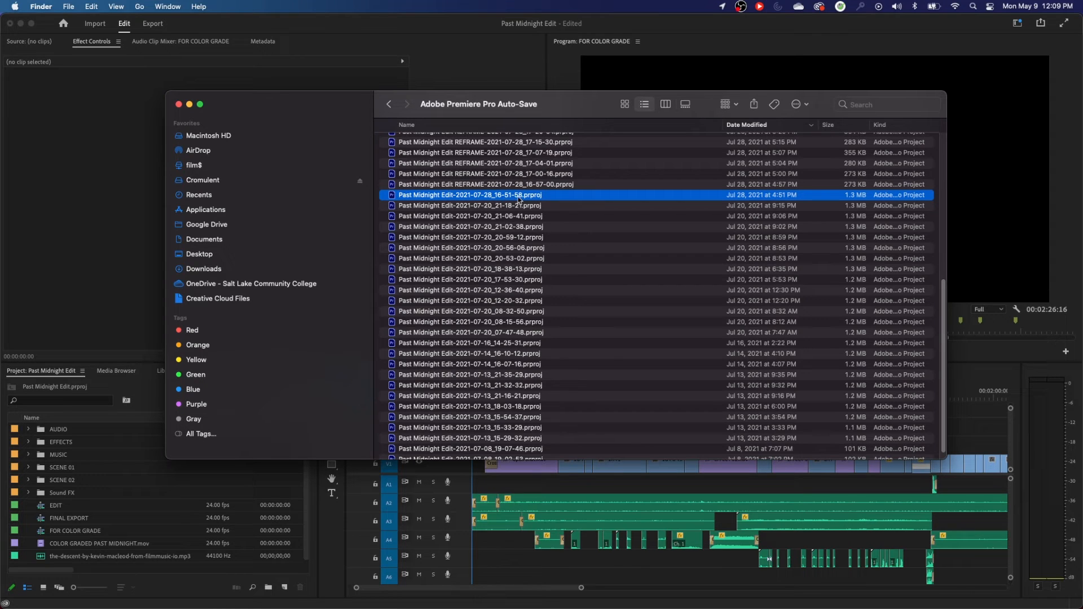
pyautogui.moveTo(501, 212)
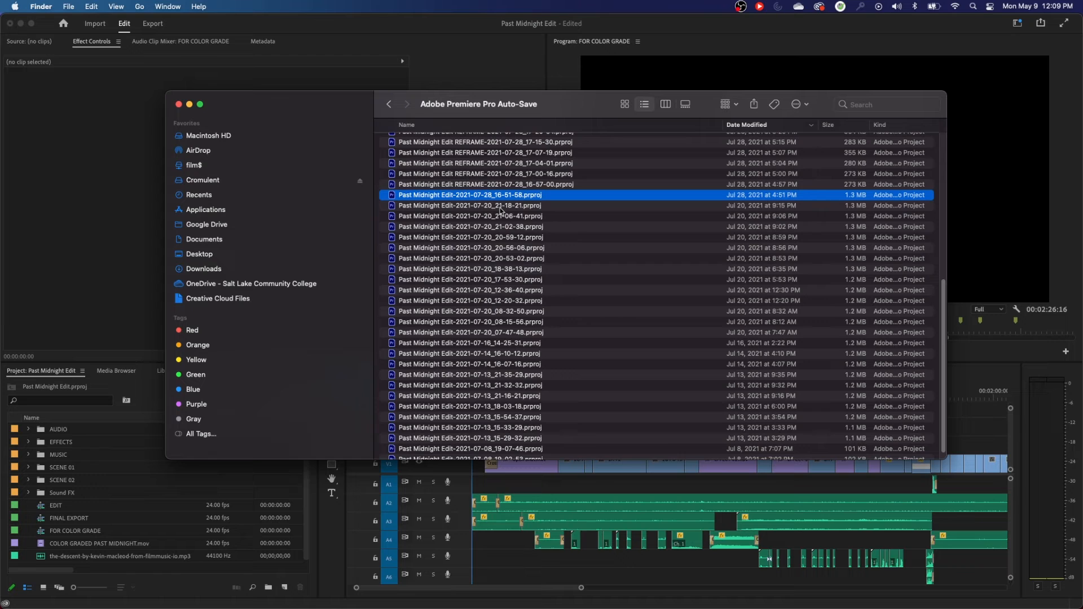
pyautogui.click(469, 269)
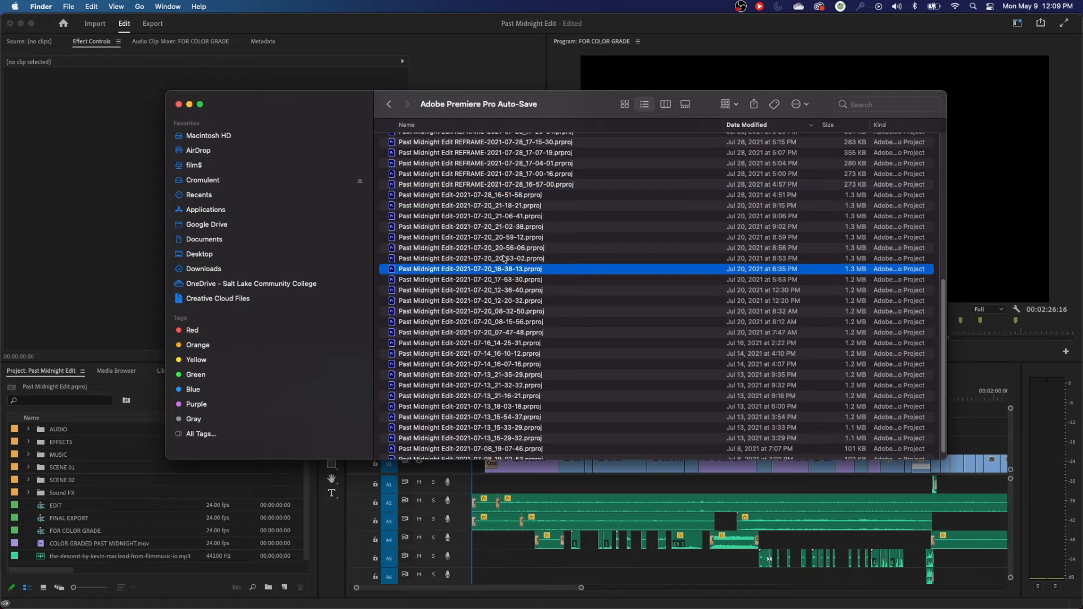
pyautogui.click(469, 257)
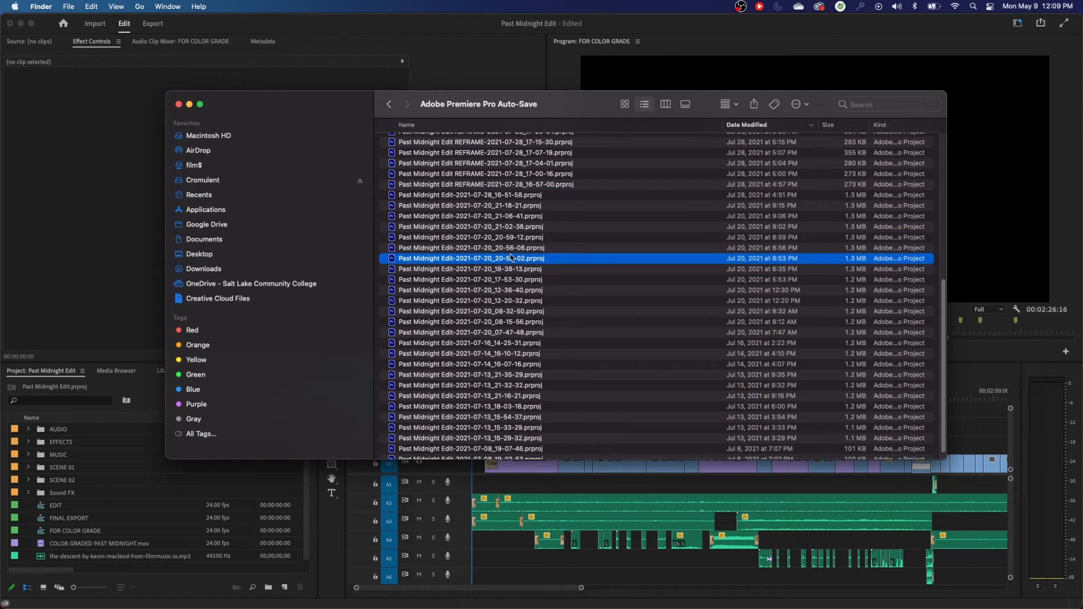
pyautogui.moveTo(511, 284)
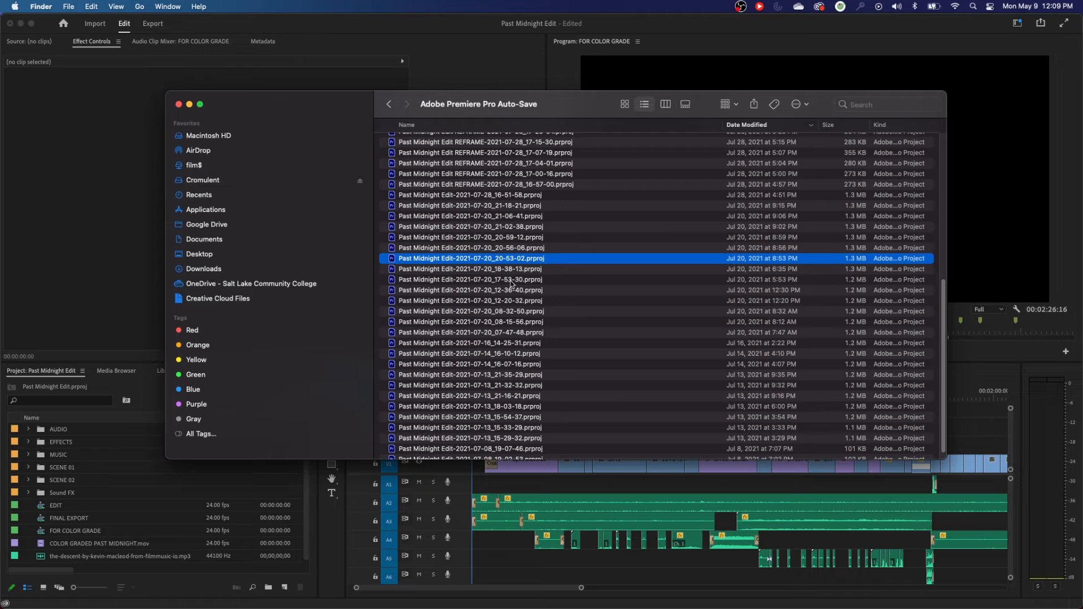
pyautogui.moveTo(462, 325)
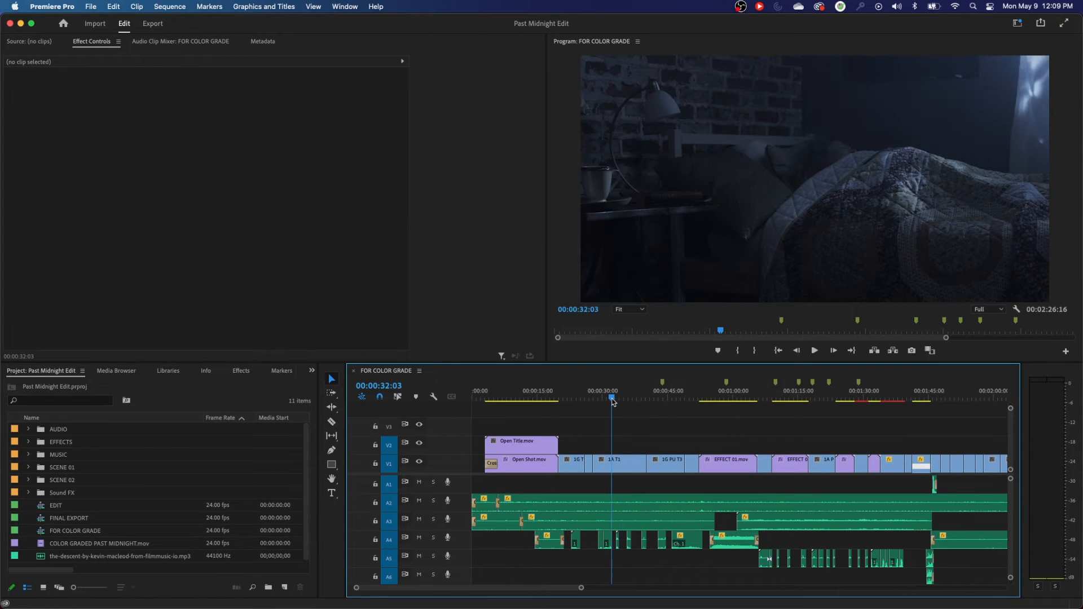
# Delete the 1A T1 clip from FOR COLOR GRADE, then save and close the project.
pyautogui.click(617, 460)
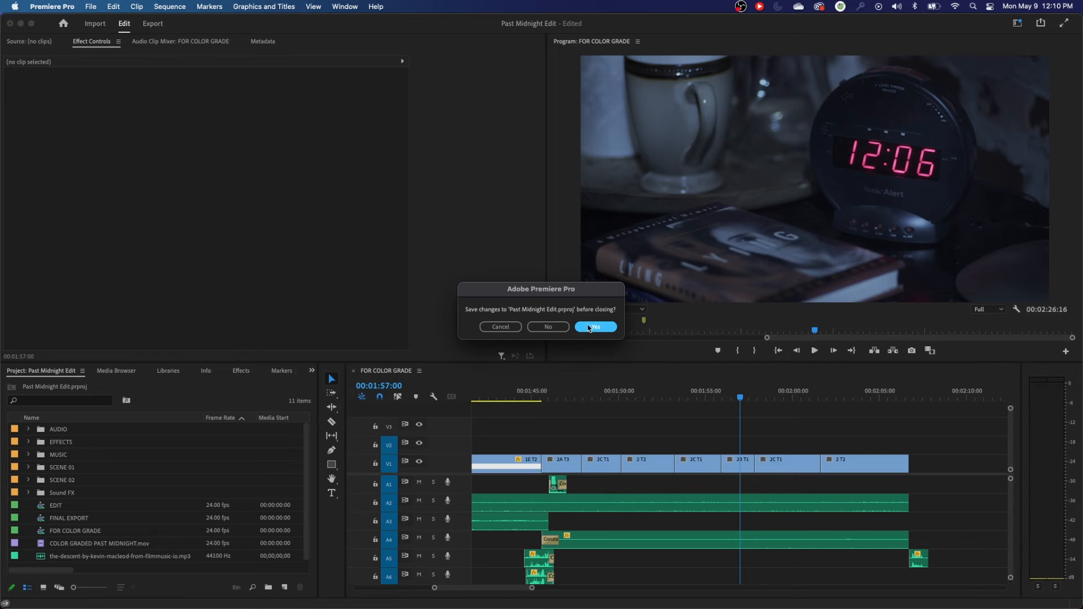
pyautogui.click(595, 327)
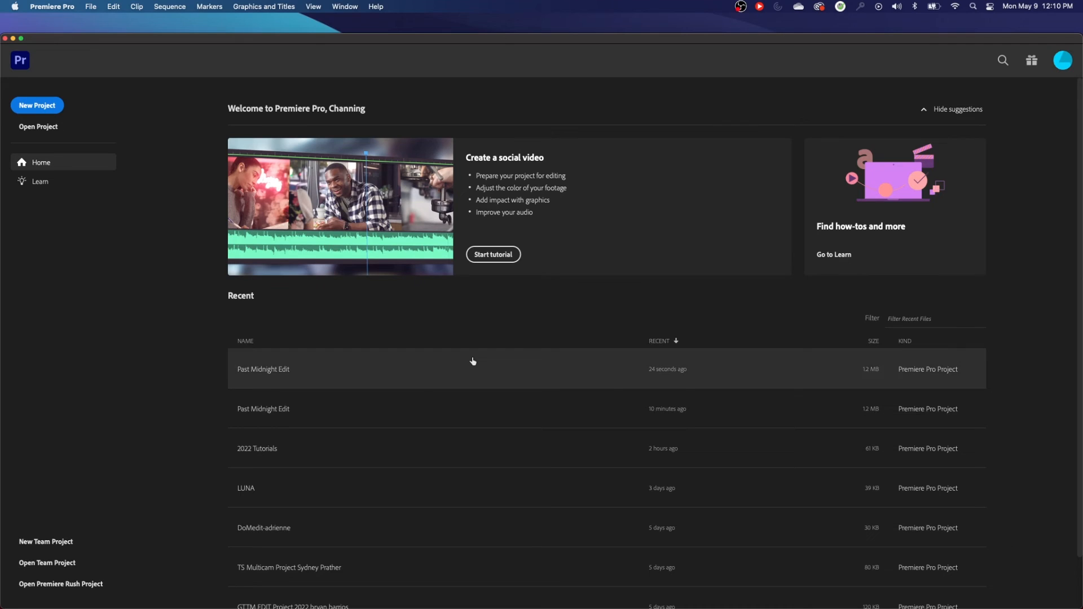
pyautogui.moveTo(268, 373)
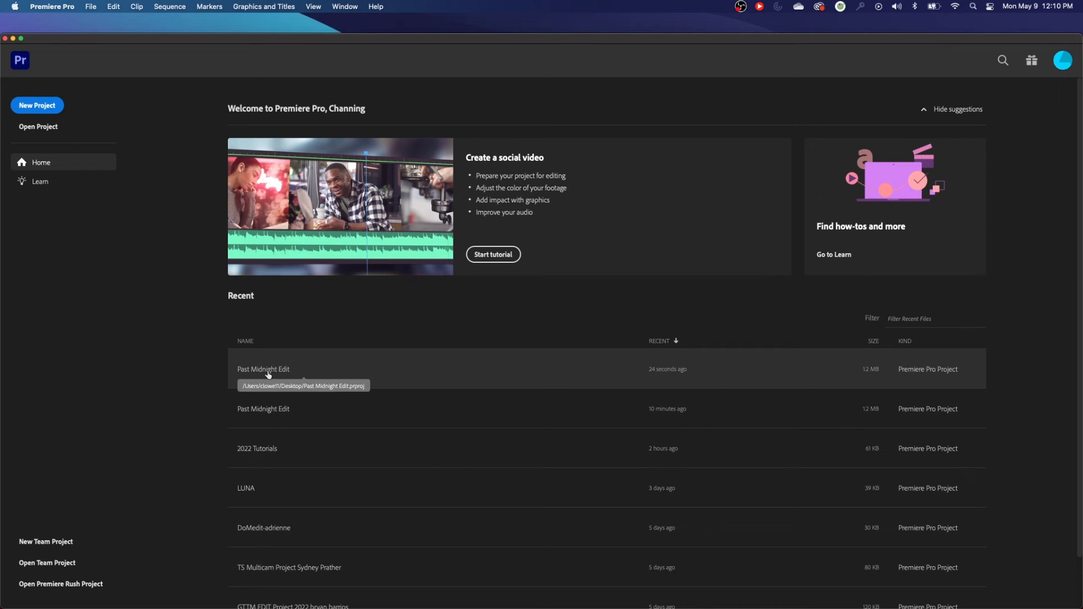
# Reopen the top Past Midnight Edit entry under Recent, now showing the gap left by 1A T1.
pyautogui.doubleClick(263, 369)
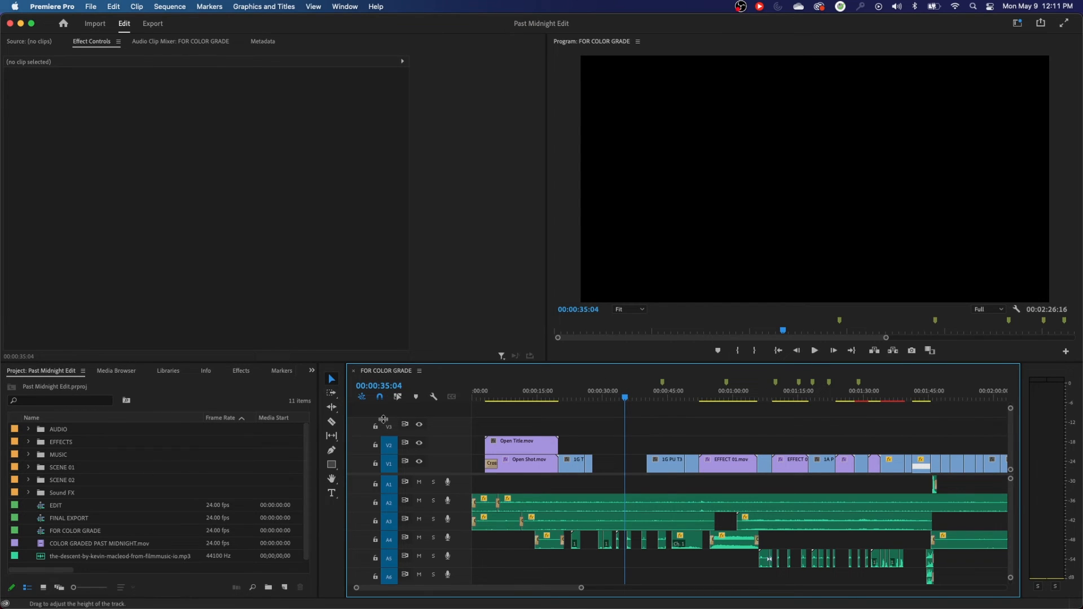
pyautogui.moveTo(605, 467)
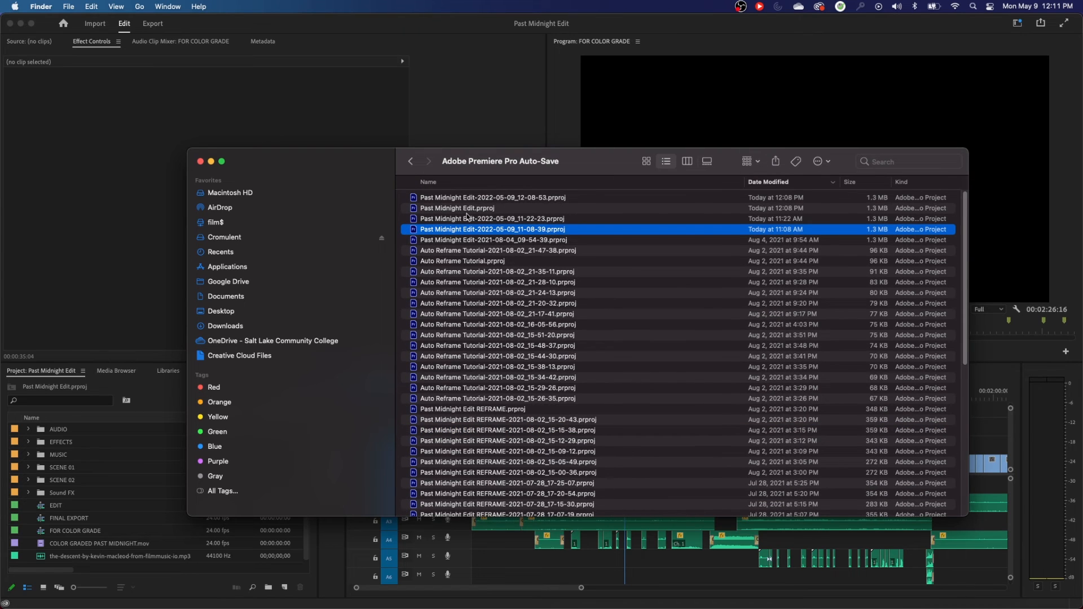
pyautogui.moveTo(495, 249)
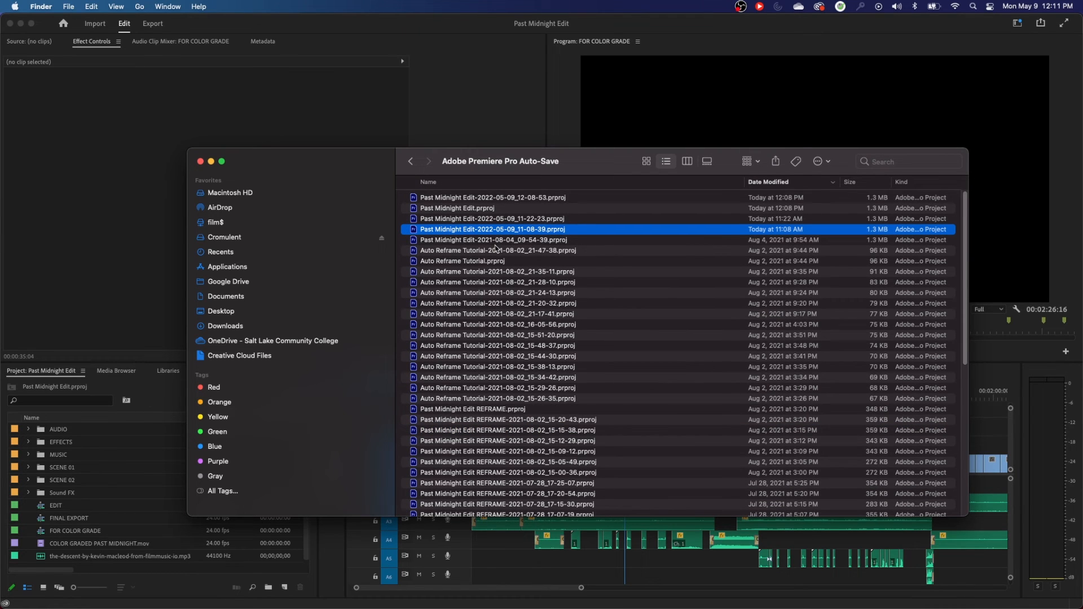
pyautogui.moveTo(543, 239)
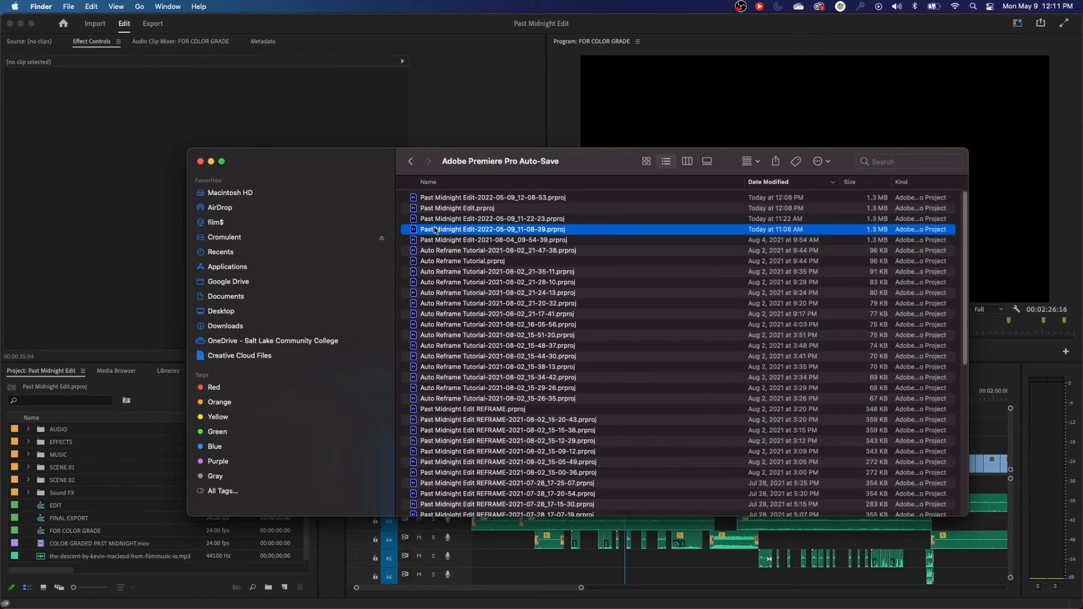
# Load the Past Midnight Edit-2022-05-09_11-22-23 auto-save into Premiere Pro from Finder.
pyautogui.click(491, 218)
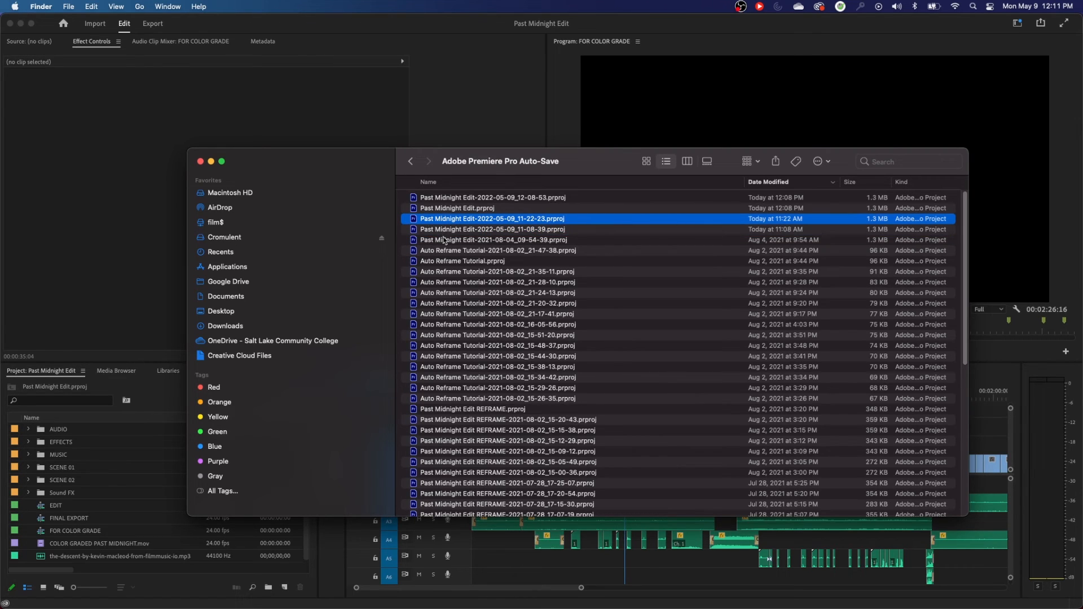
pyautogui.doubleClick(491, 218)
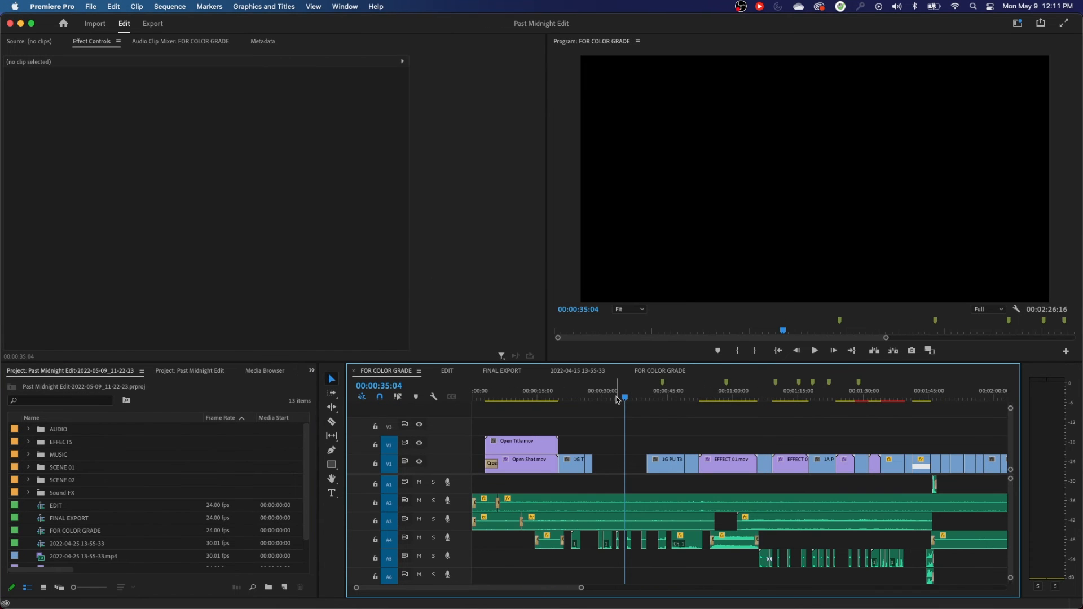
# Compare both FOR COLOR GRADE sequences and park the playhead at 00:00:27:23 where 1A T1 started.
pyautogui.click(531, 400)
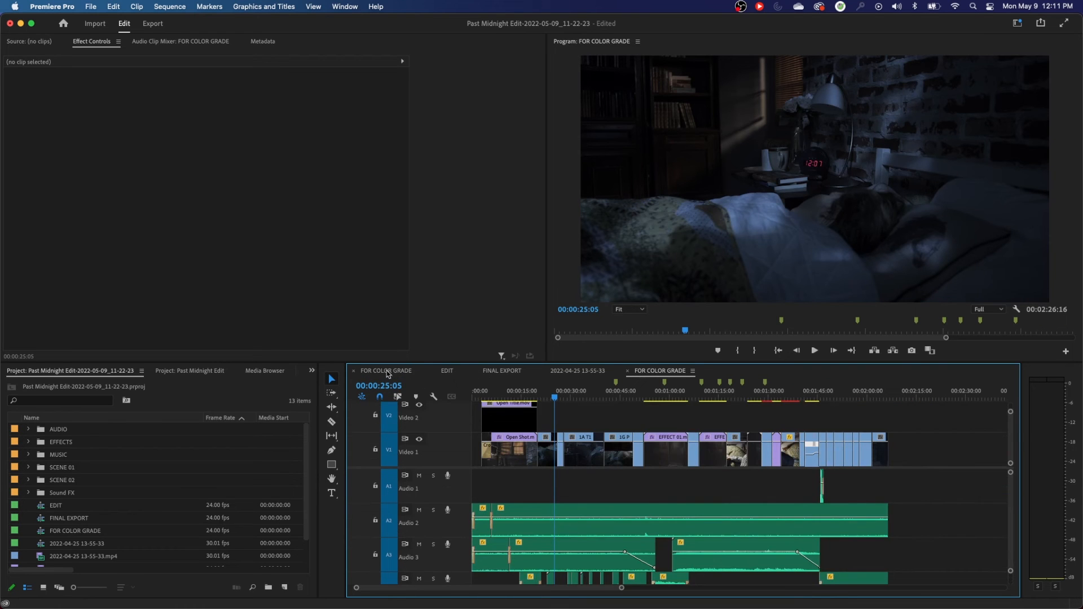
pyautogui.click(192, 372)
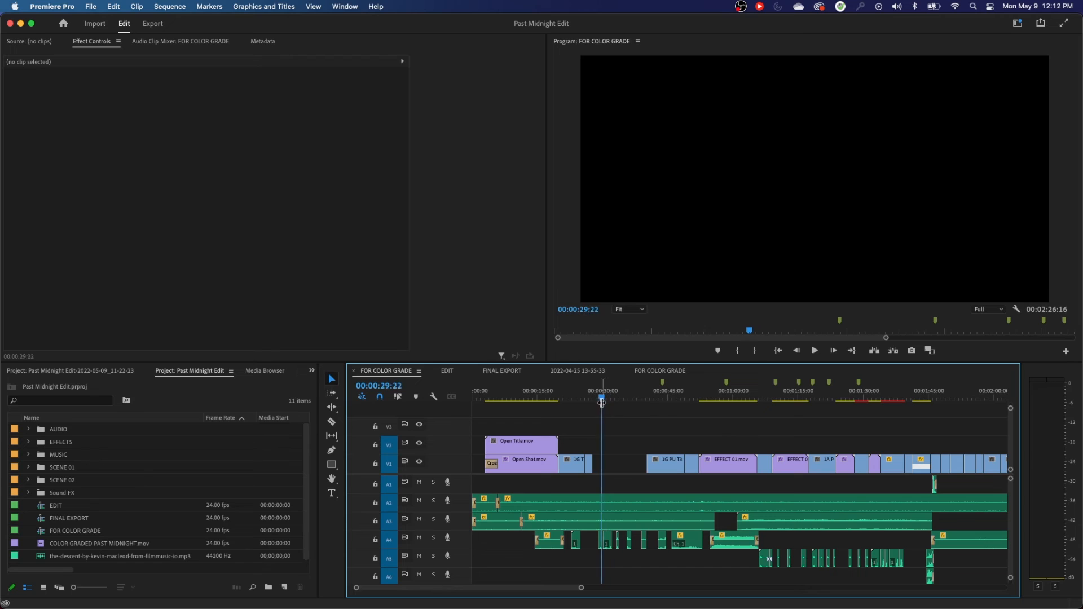
pyautogui.click(592, 400)
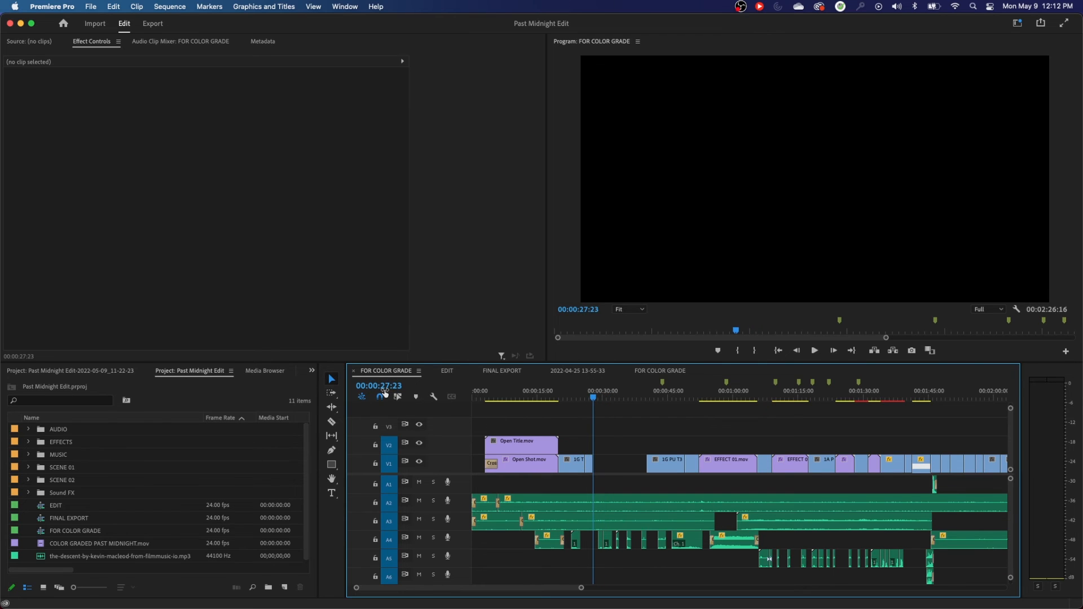
pyautogui.moveTo(440, 393)
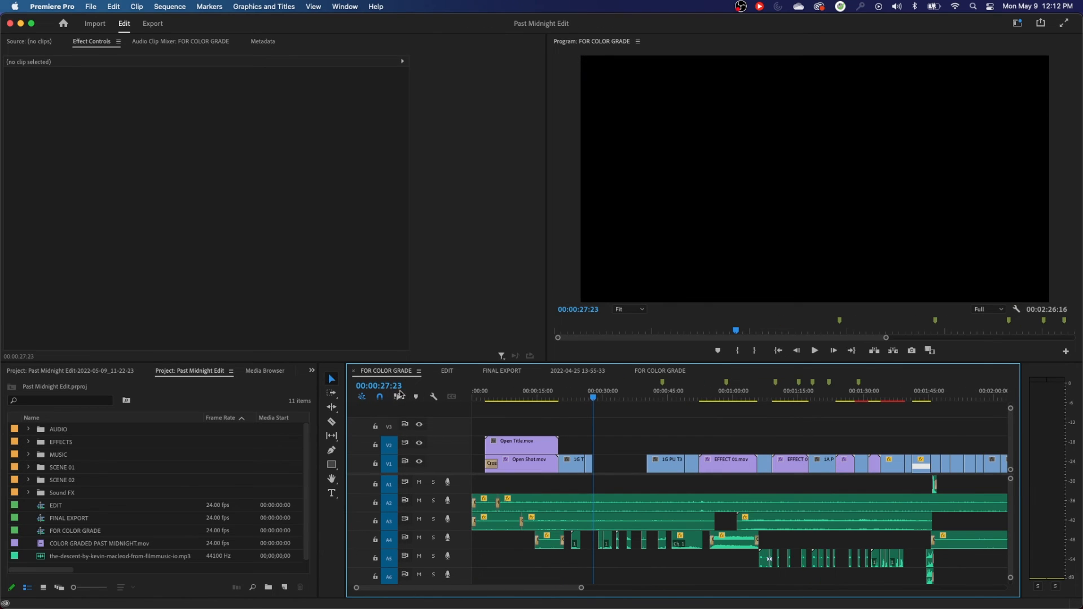
# Copy 1A T1 from the auto-saved sequence and paste it into the gap in the original sequence.
pyautogui.click(378, 385)
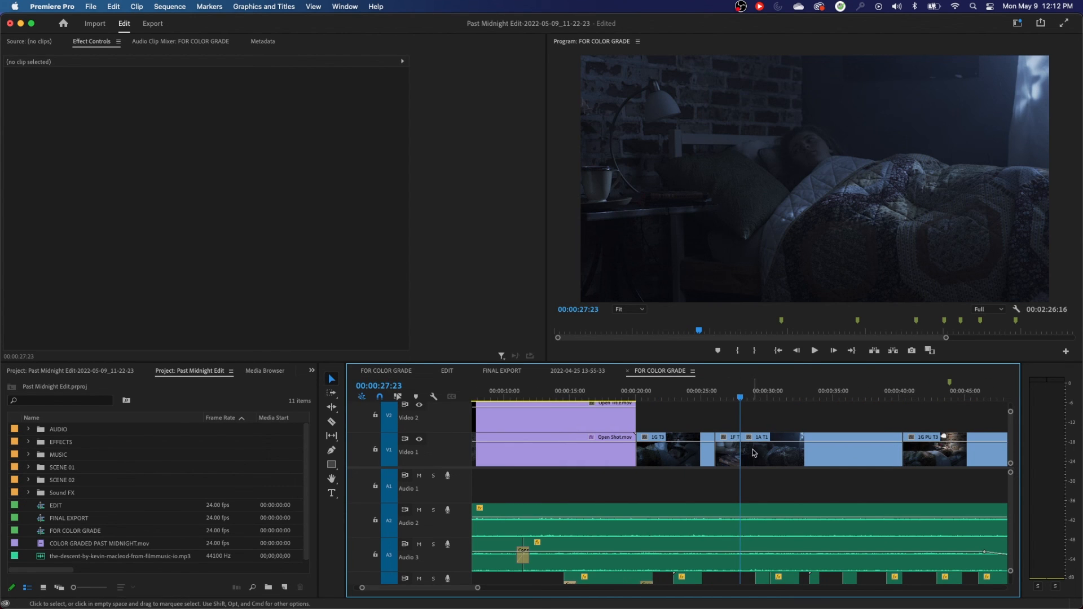
pyautogui.click(771, 453)
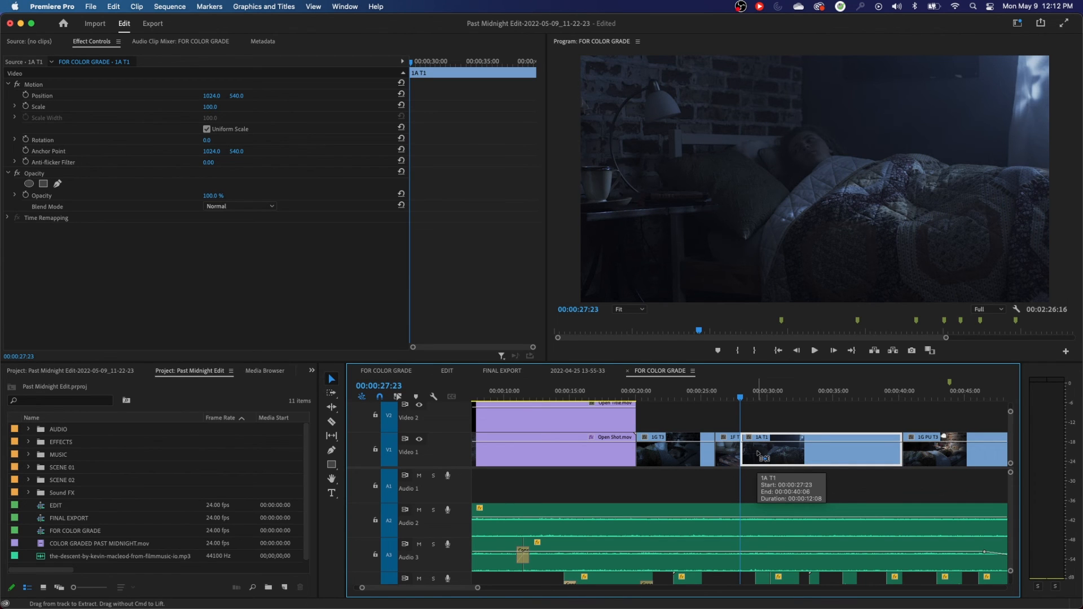
pyautogui.moveTo(387, 376)
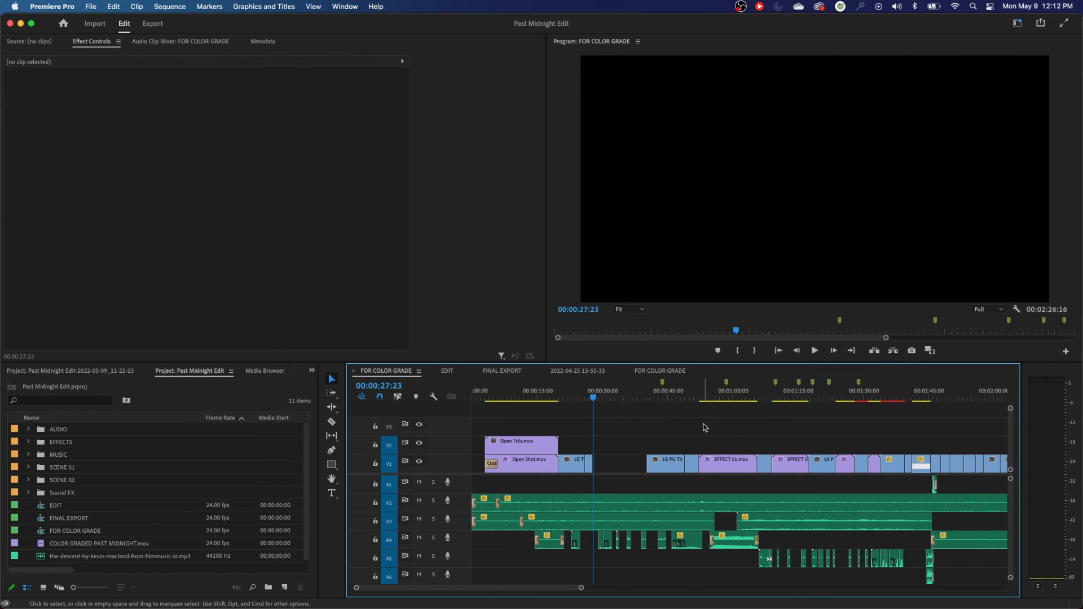
pyautogui.click(618, 461)
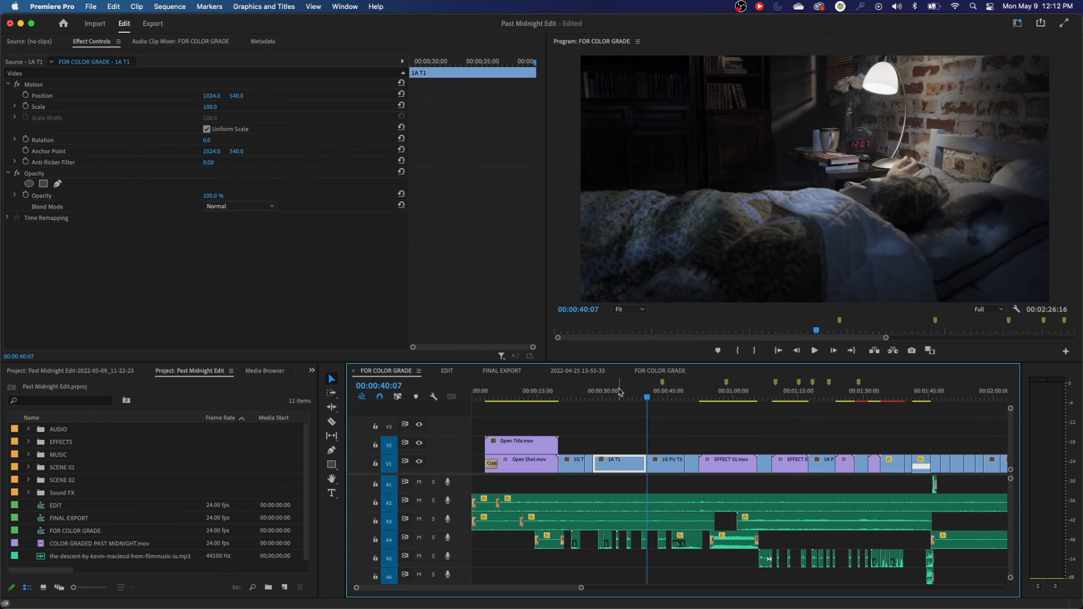
pyautogui.click(617, 390)
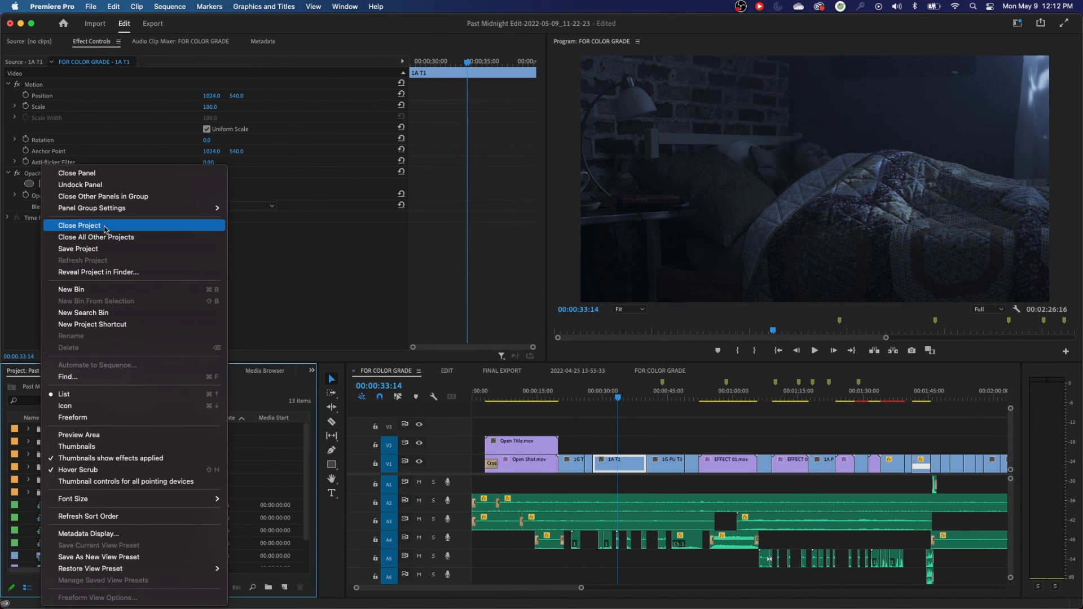
# Close the 11:22 AM auto-save project without saving, leaving Past Midnight Edit open.
pyautogui.click(79, 226)
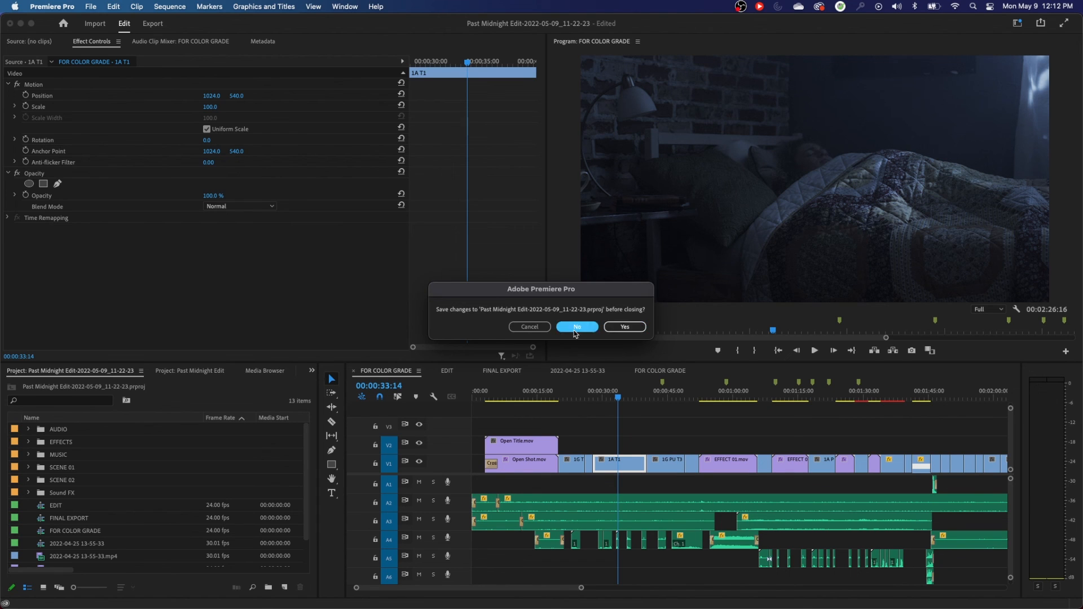
pyautogui.click(576, 327)
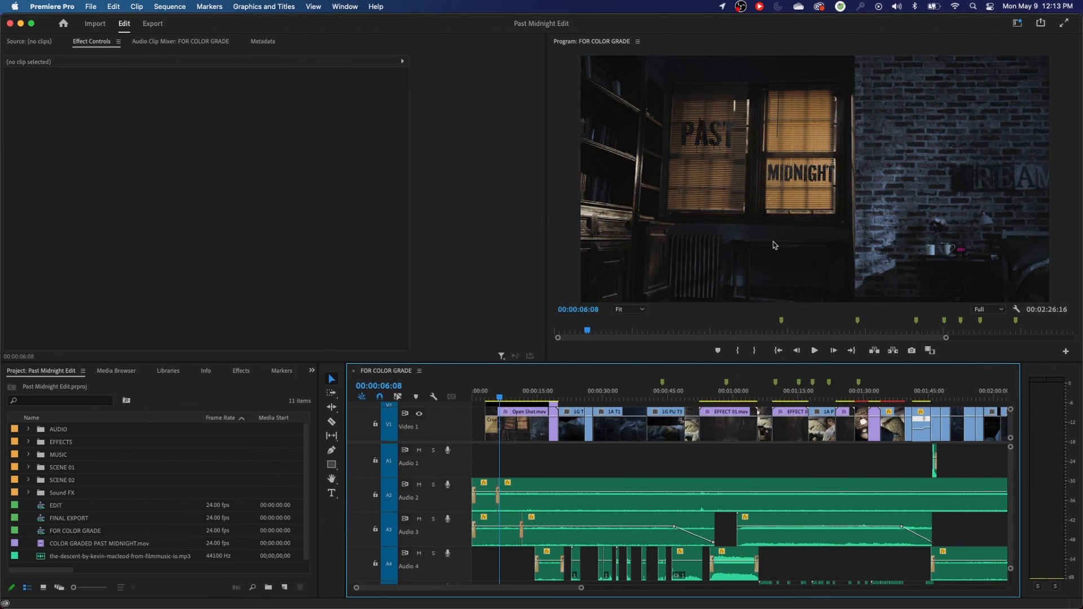
pyautogui.moveTo(528, 154)
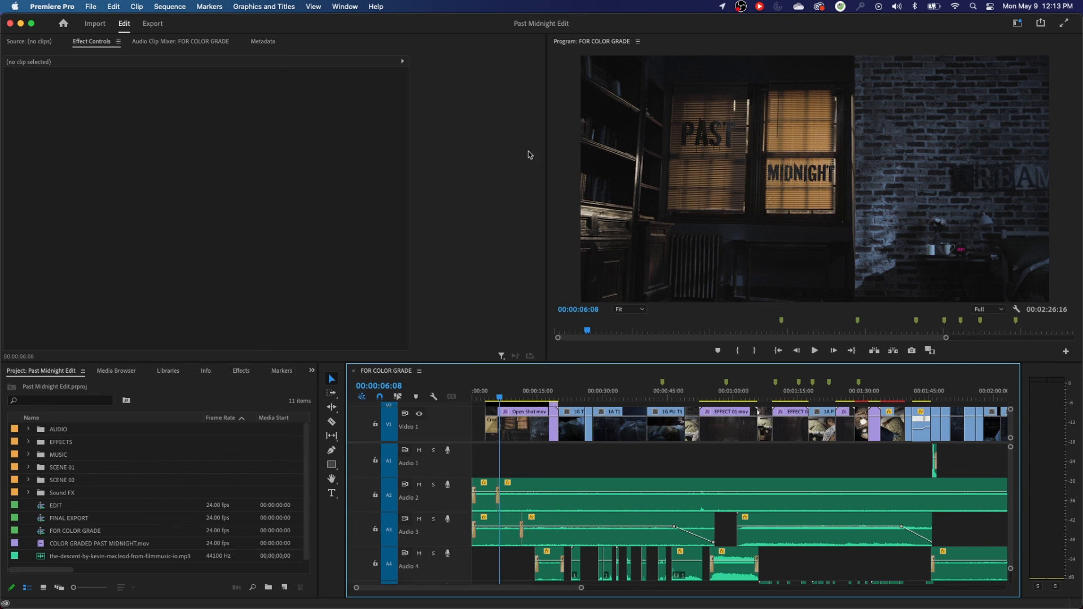
pyautogui.moveTo(542, 23)
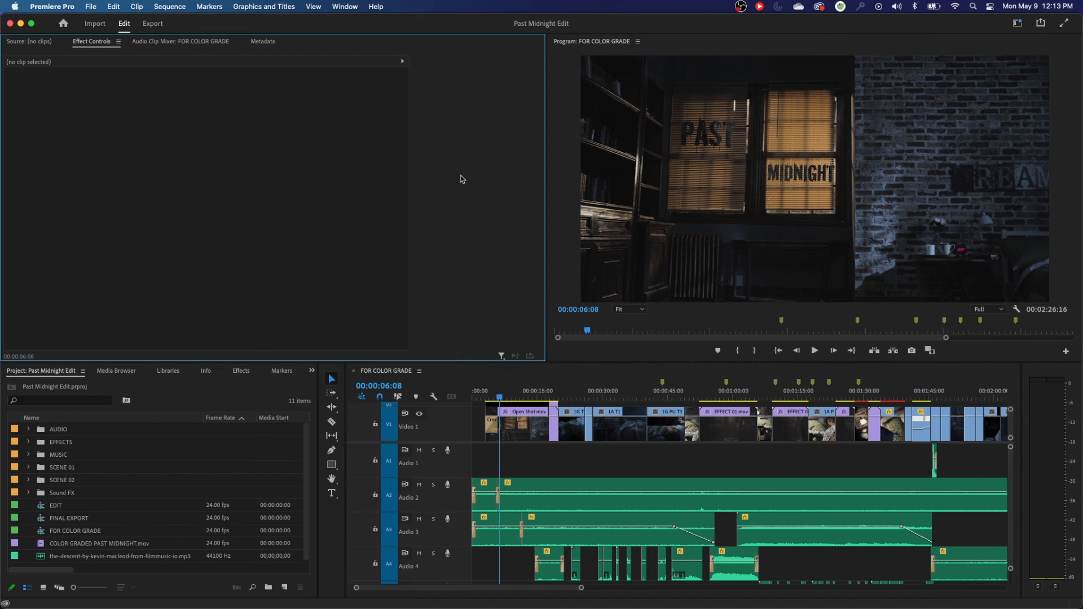
pyautogui.moveTo(481, 152)
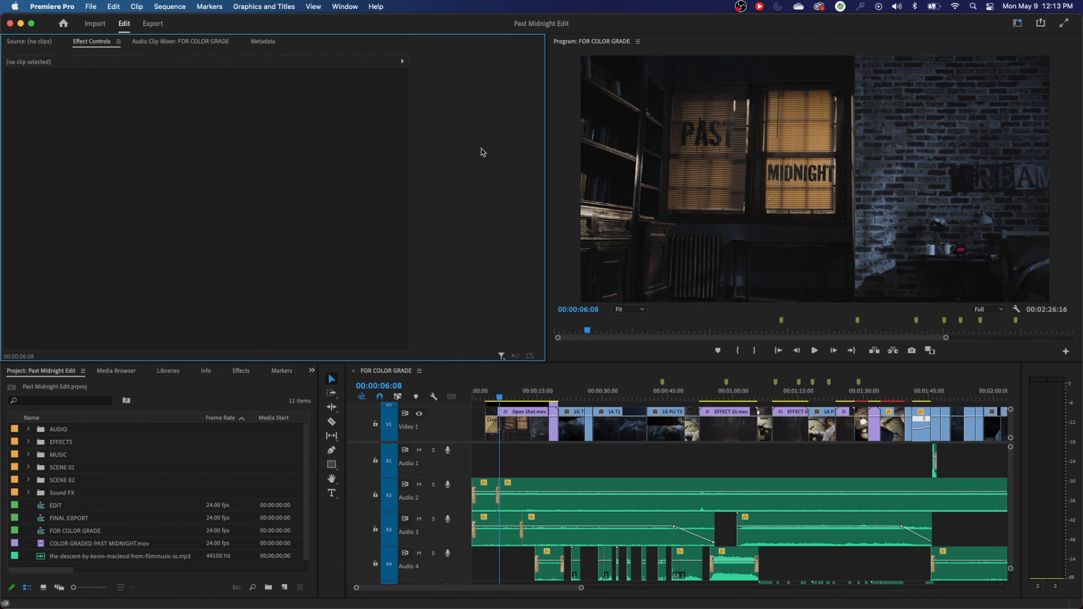
pyautogui.moveTo(508, 48)
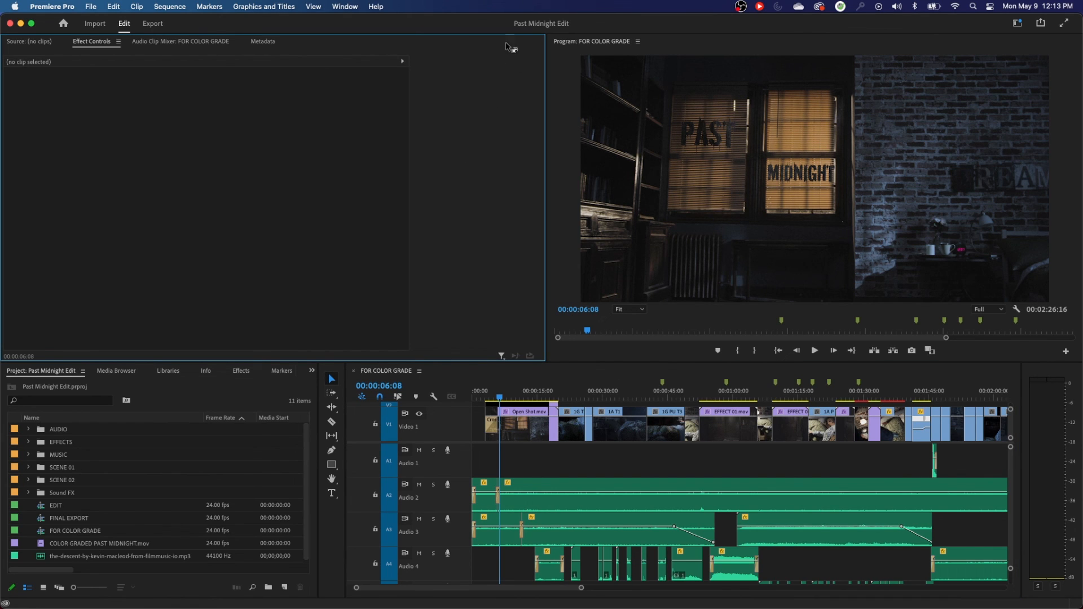
pyautogui.moveTo(533, 24)
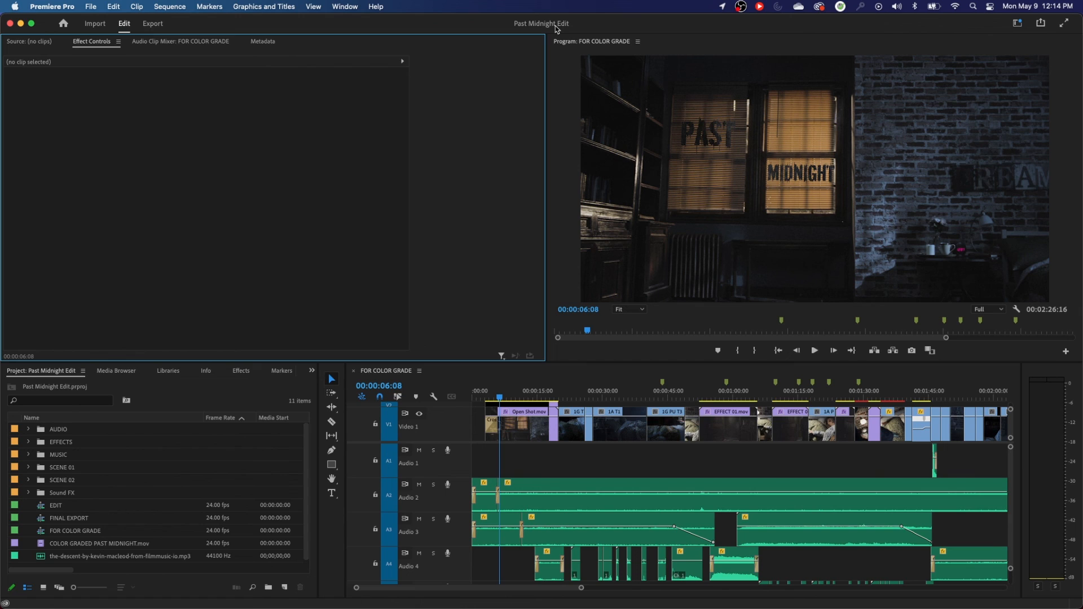
pyautogui.moveTo(568, 395)
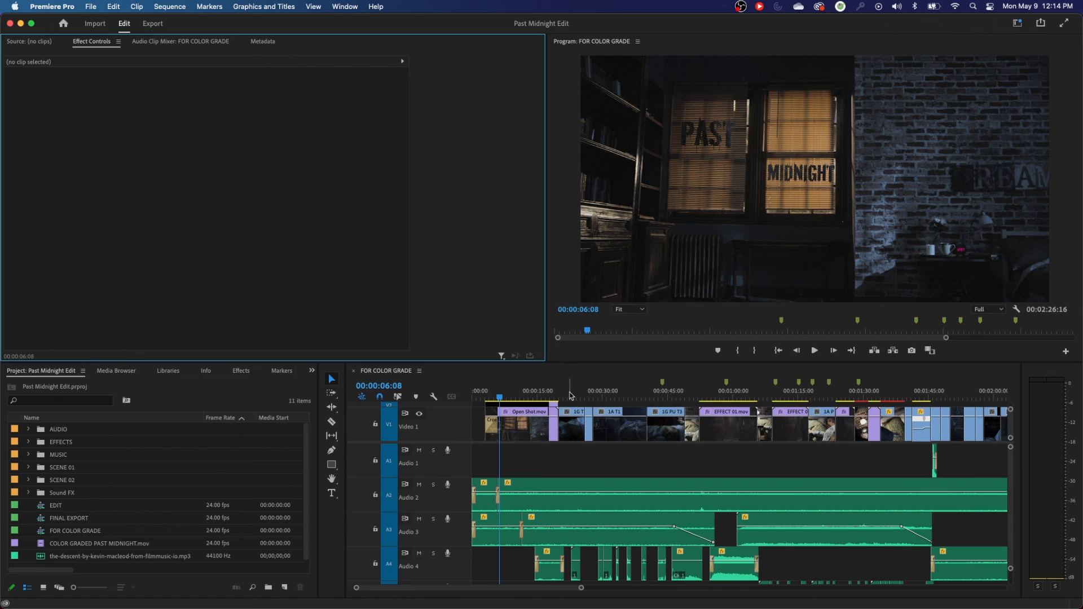